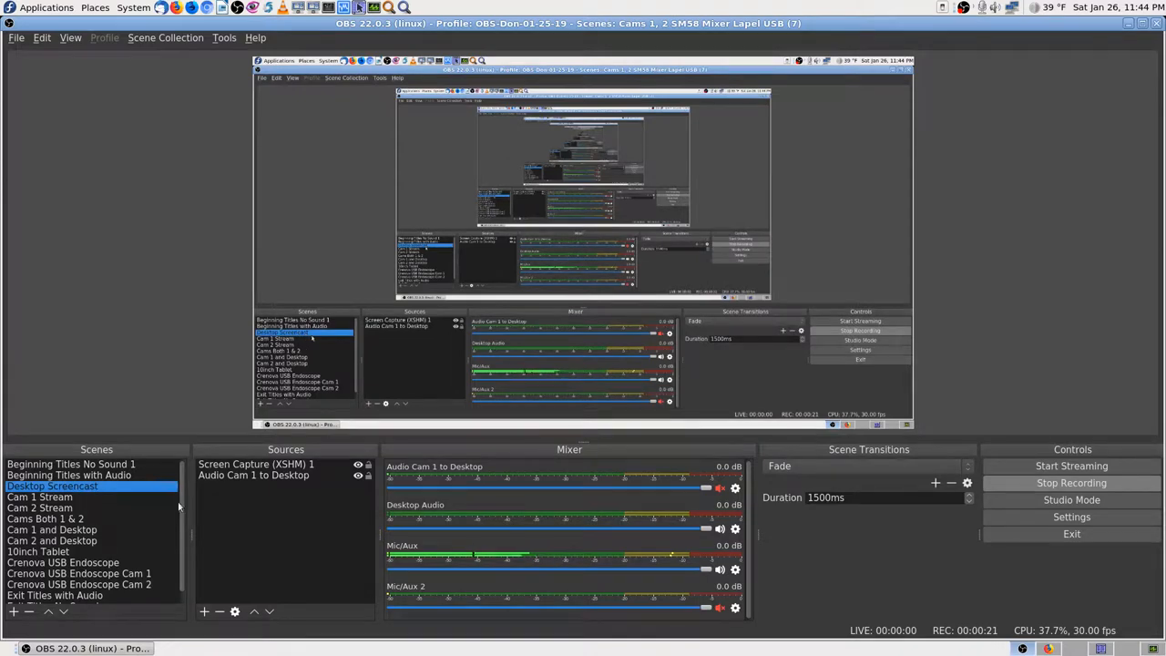
{"action": "mouse_move", "coordinate": [948, 583]}
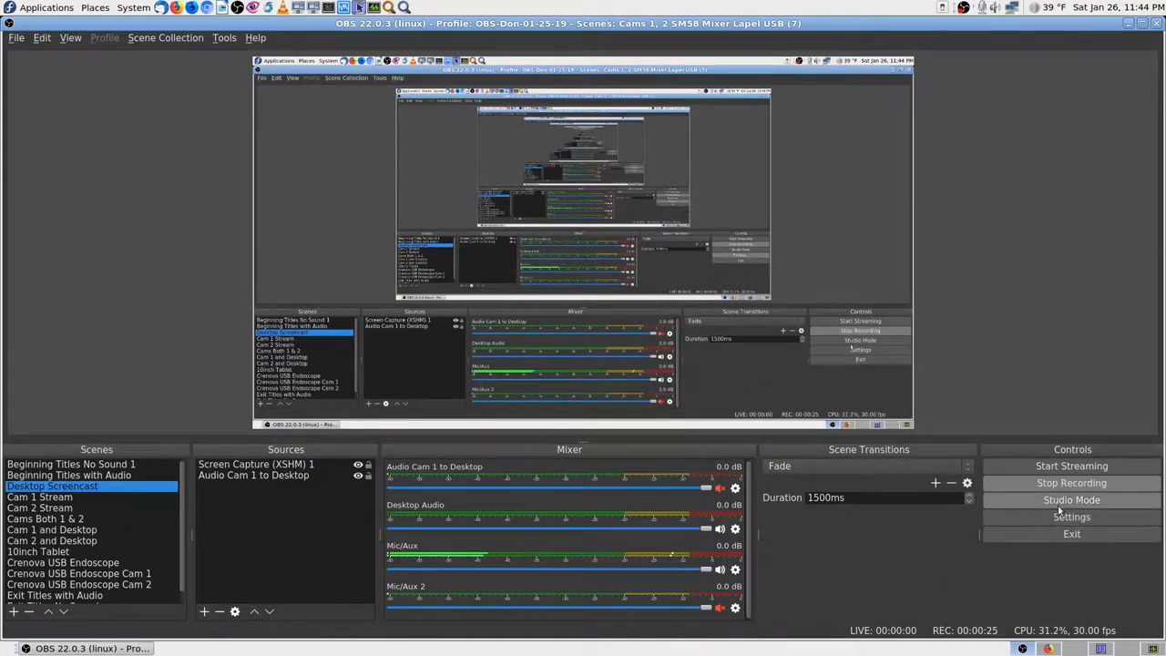
Step: Bring up the Settings dialog on the Stream page showing the YouTube service and stream key
{"action": "left_click", "coordinate": [1072, 517]}
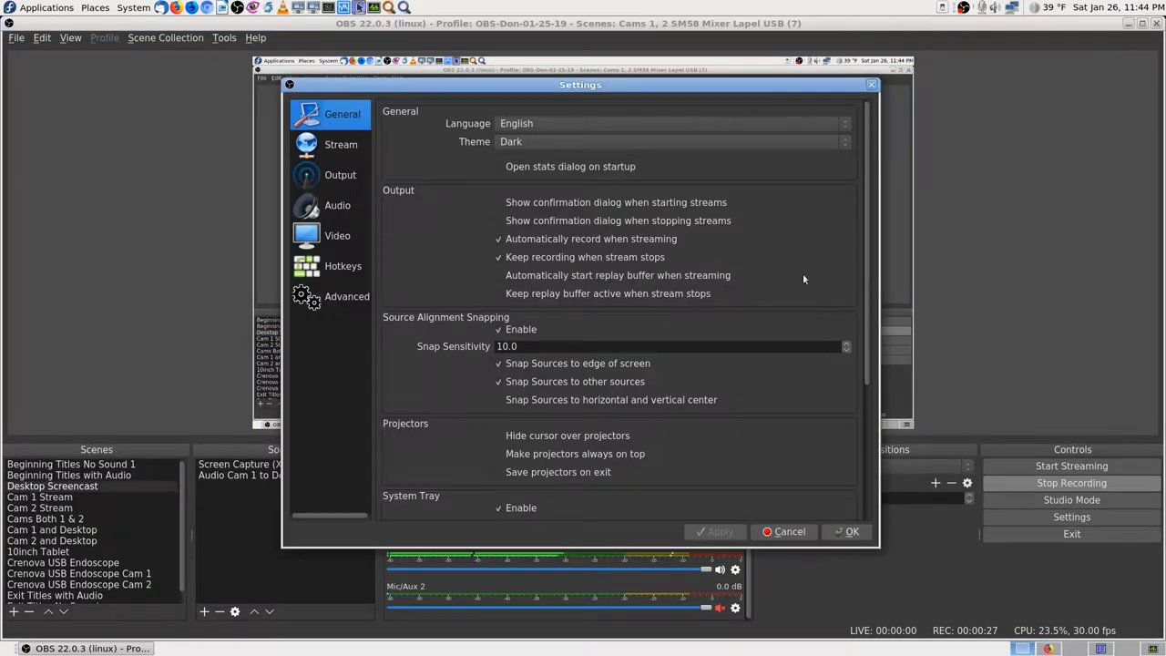
{"action": "left_click", "coordinate": [341, 144]}
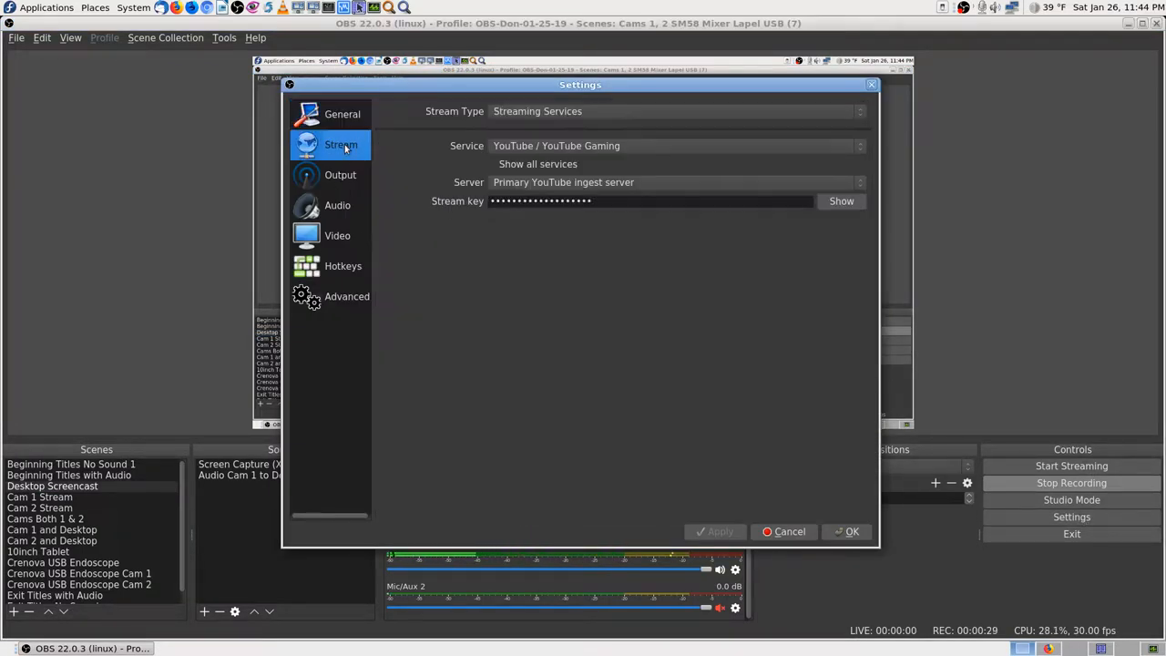
{"action": "mouse_move", "coordinate": [332, 183]}
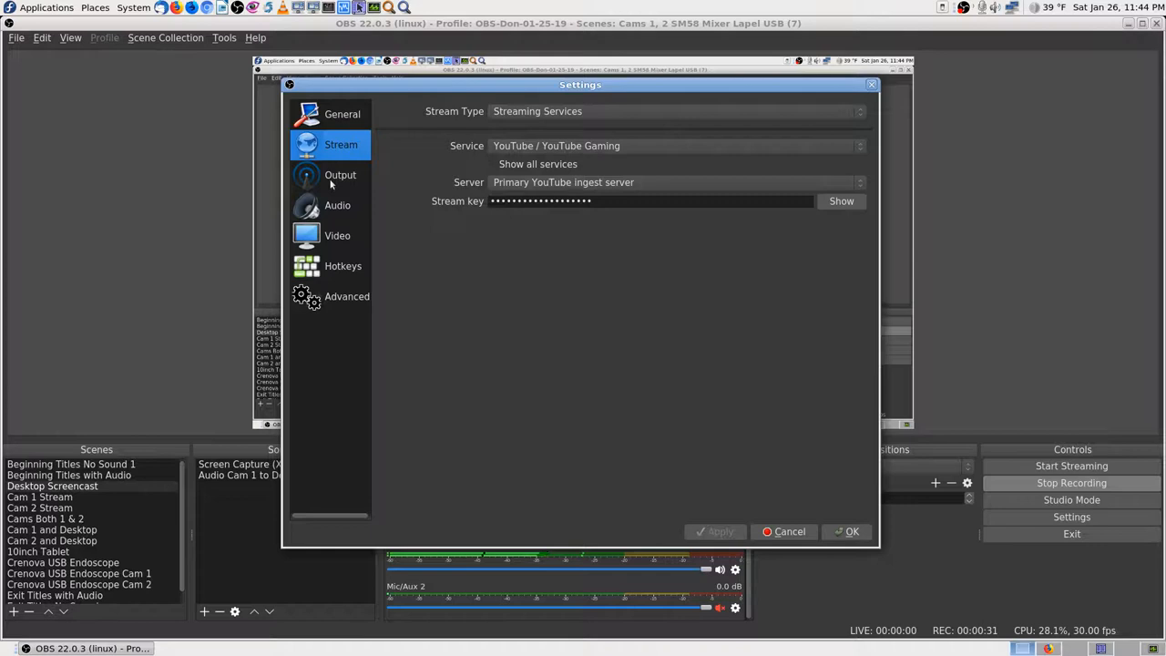
Step: Review the Output page's Streaming, Recording and Audio tabs, ending on the per-track audio bitrates
{"action": "left_click", "coordinate": [339, 175]}
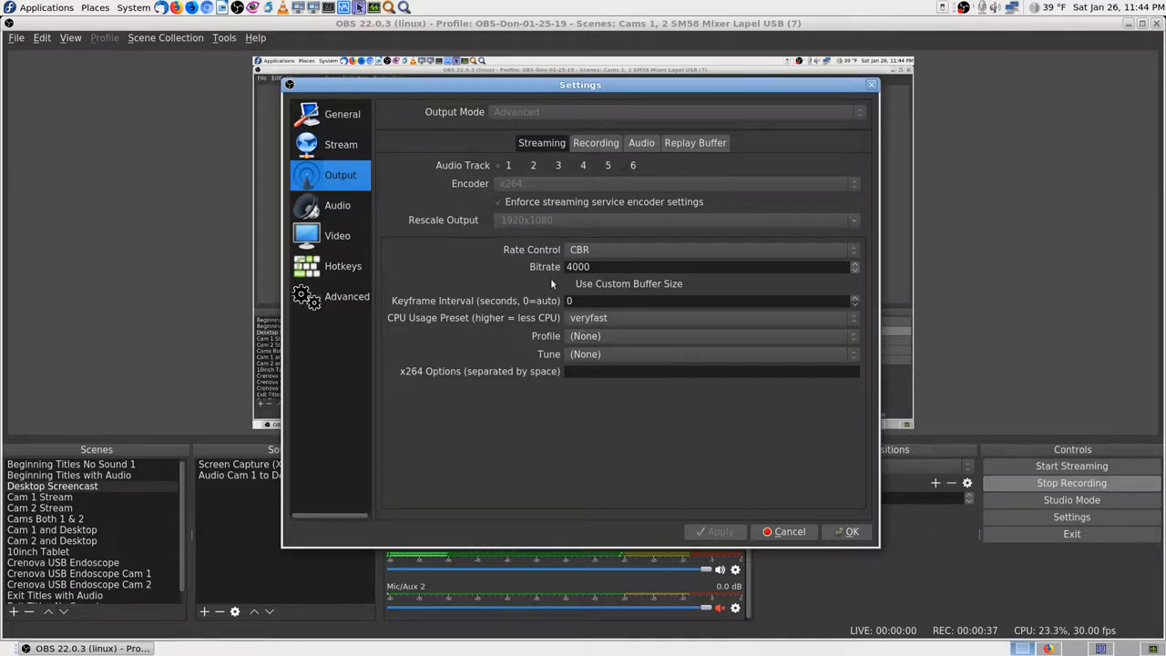
{"action": "mouse_move", "coordinate": [527, 320]}
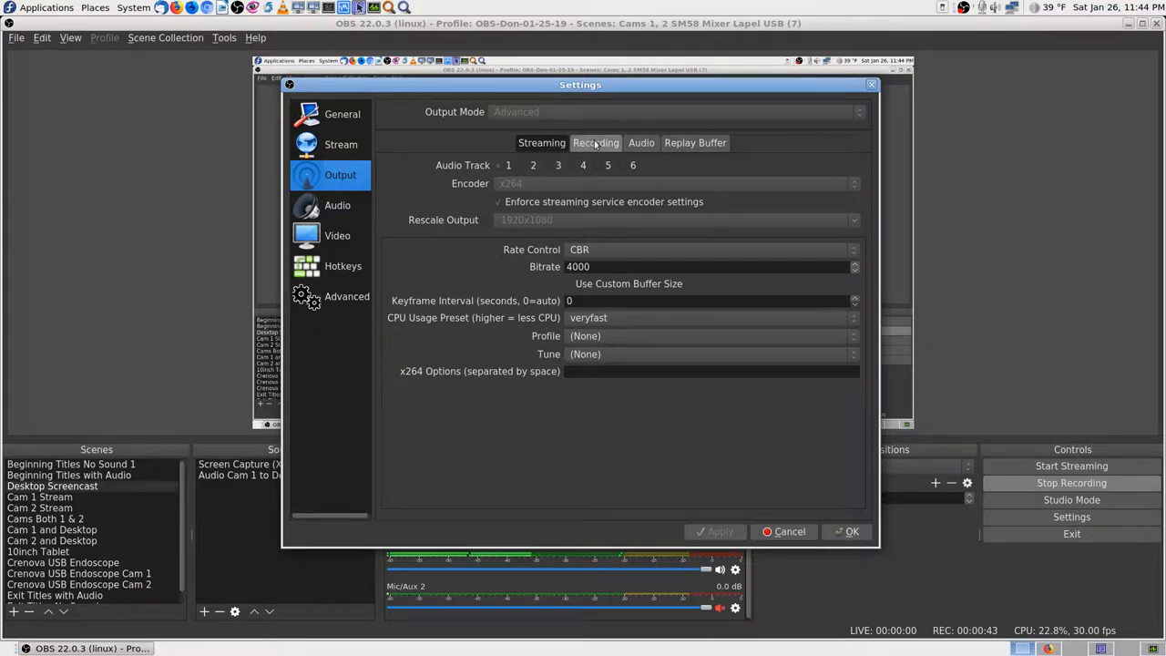
{"action": "left_click", "coordinate": [595, 142]}
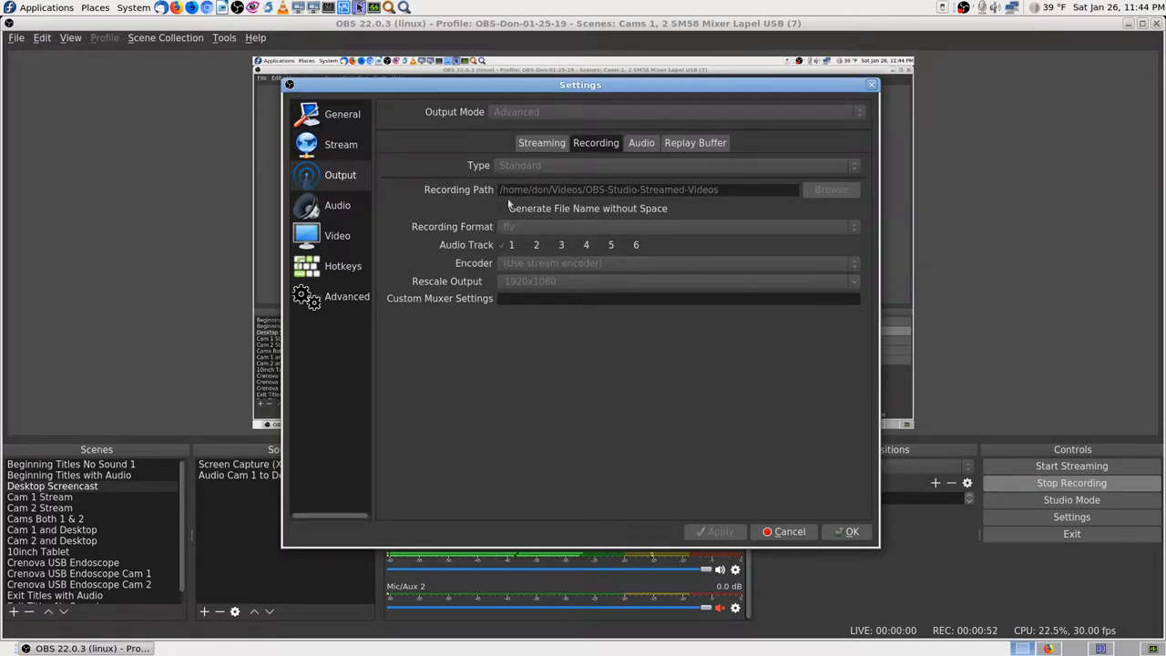
{"action": "mouse_move", "coordinate": [543, 204]}
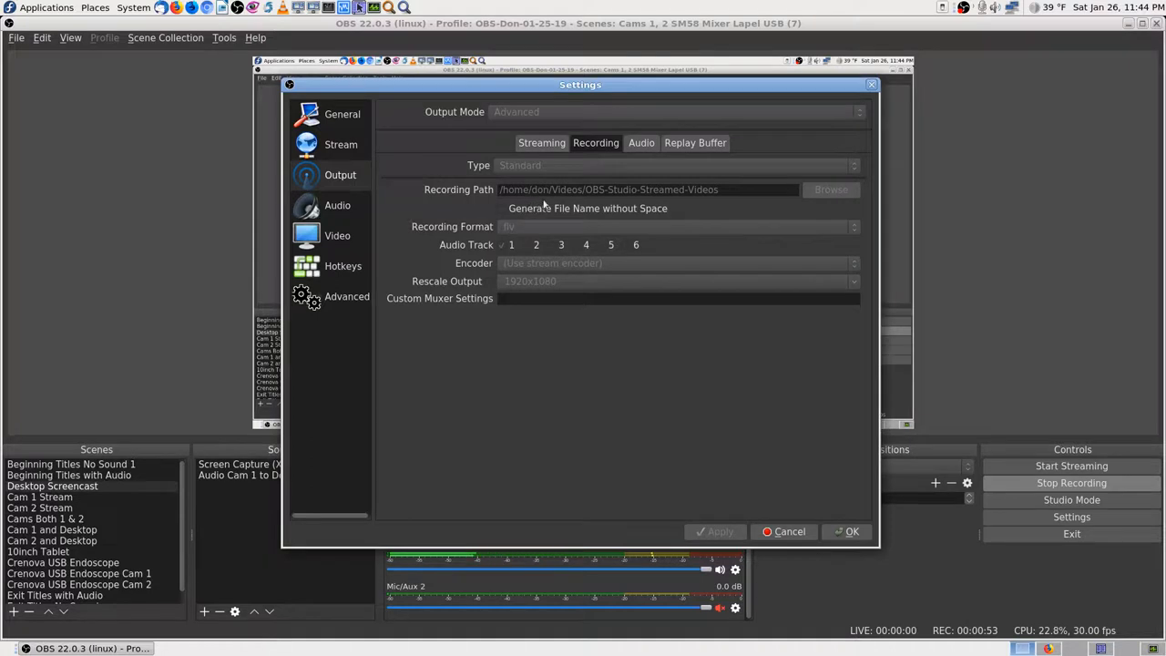
{"action": "mouse_move", "coordinate": [481, 196]}
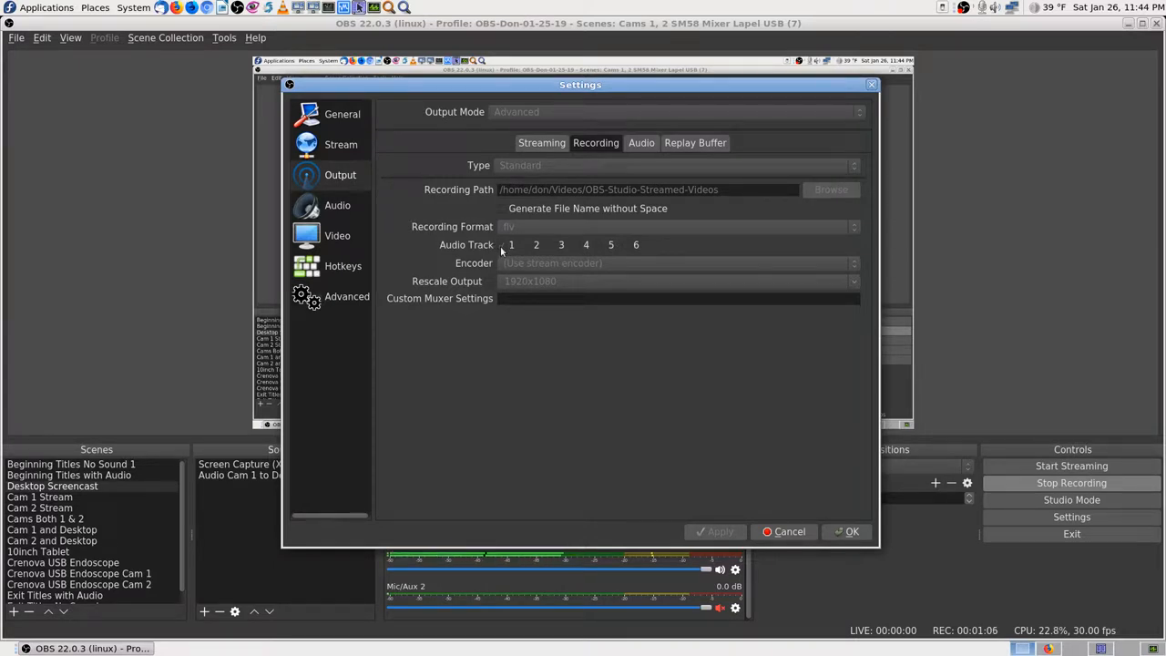
{"action": "left_click", "coordinate": [641, 142]}
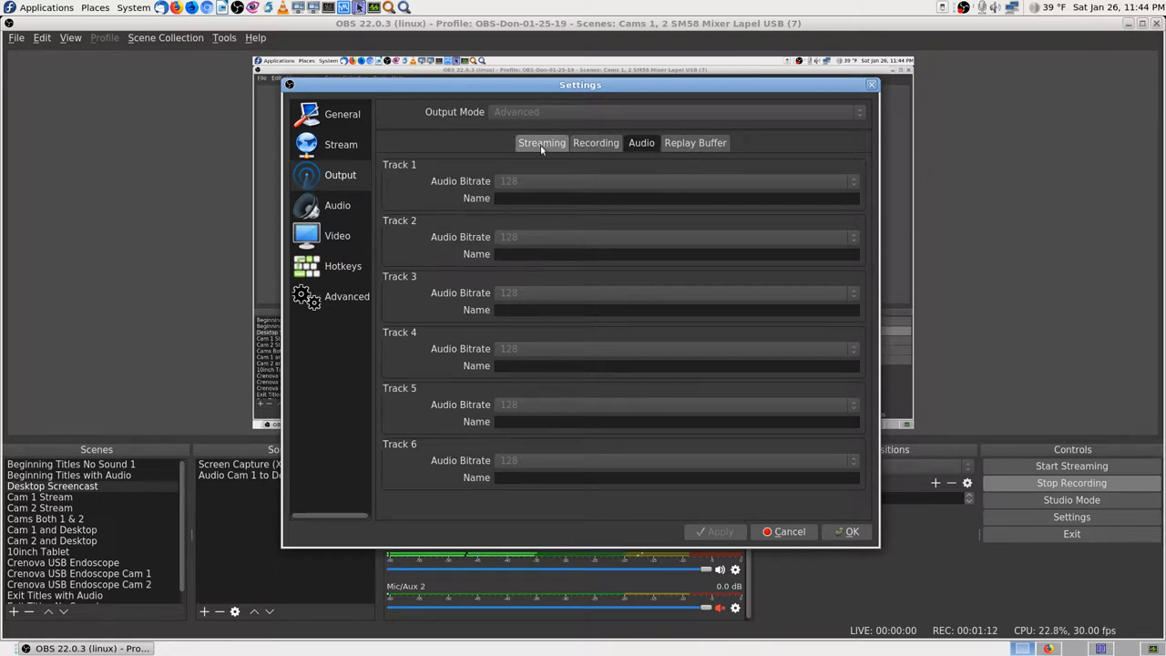
Step: Check the Audio page, keep the channel layout at Stereo, and move to the Video page
{"action": "left_click", "coordinate": [337, 204]}
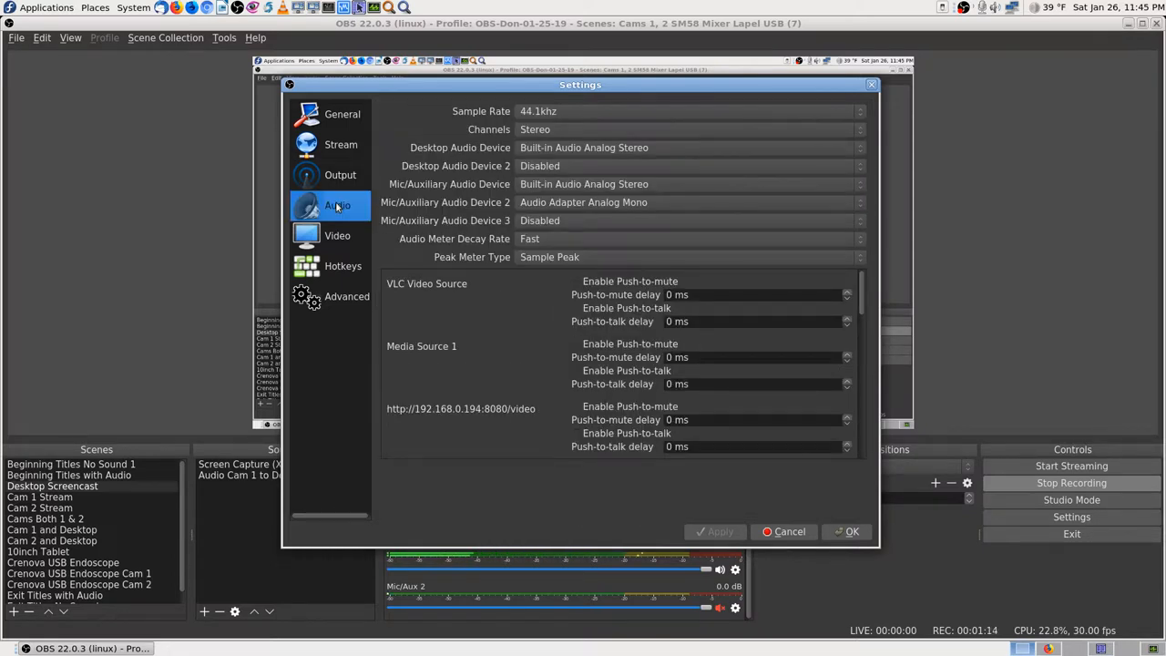
{"action": "mouse_move", "coordinate": [569, 131]}
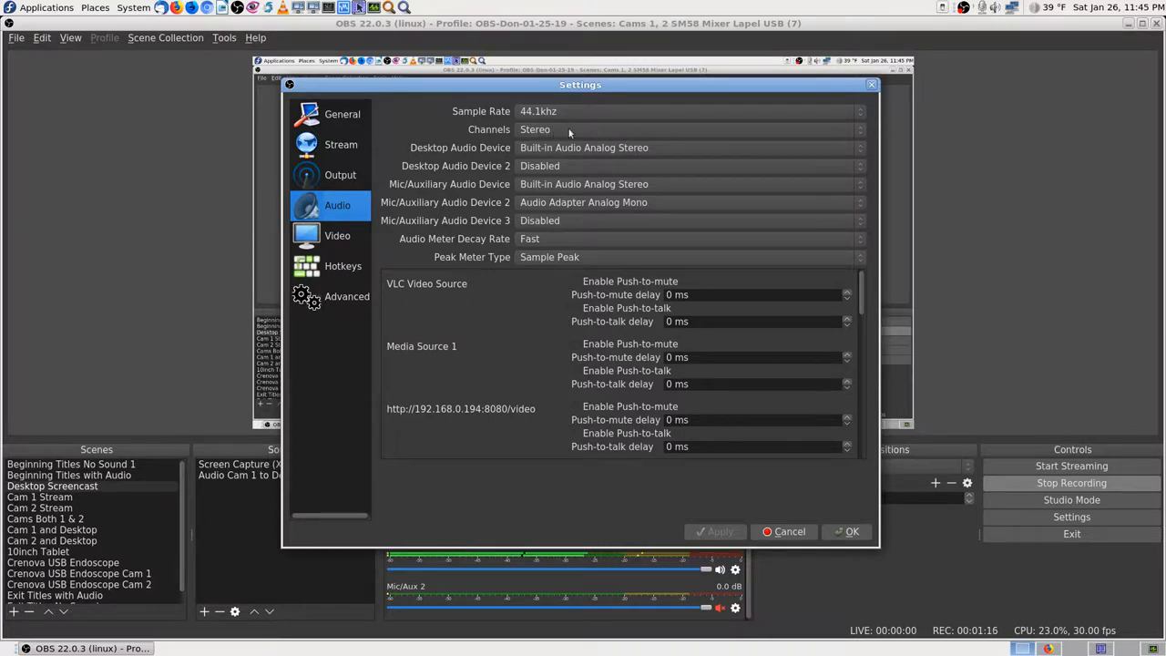
{"action": "left_click", "coordinate": [689, 128]}
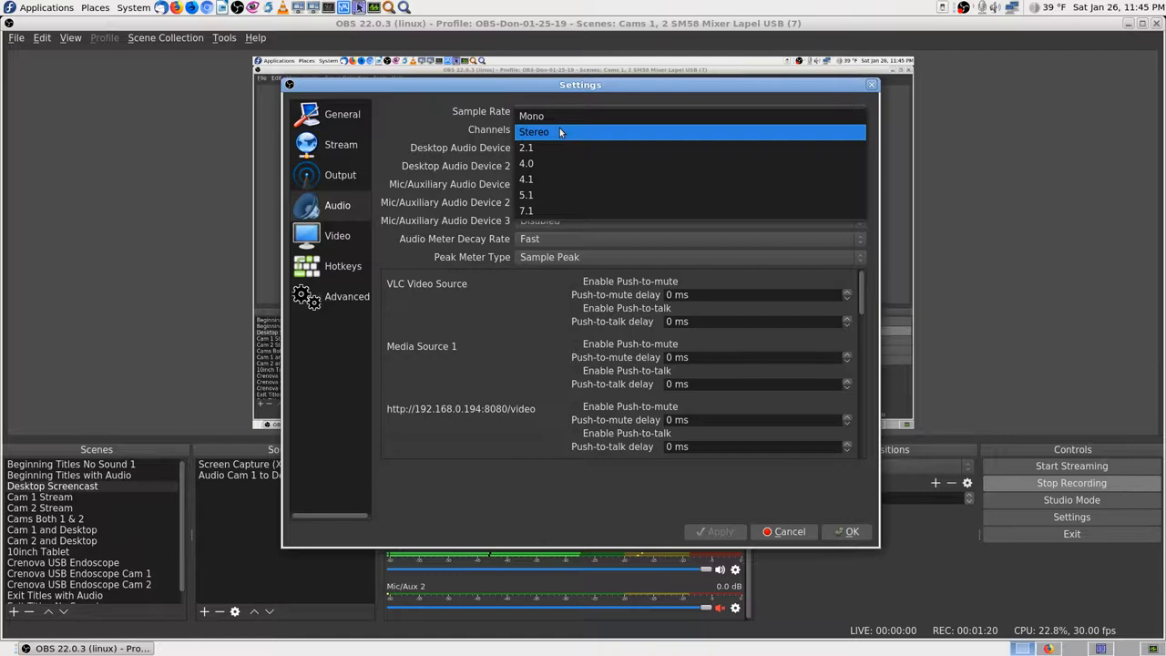
{"action": "left_click", "coordinate": [536, 131]}
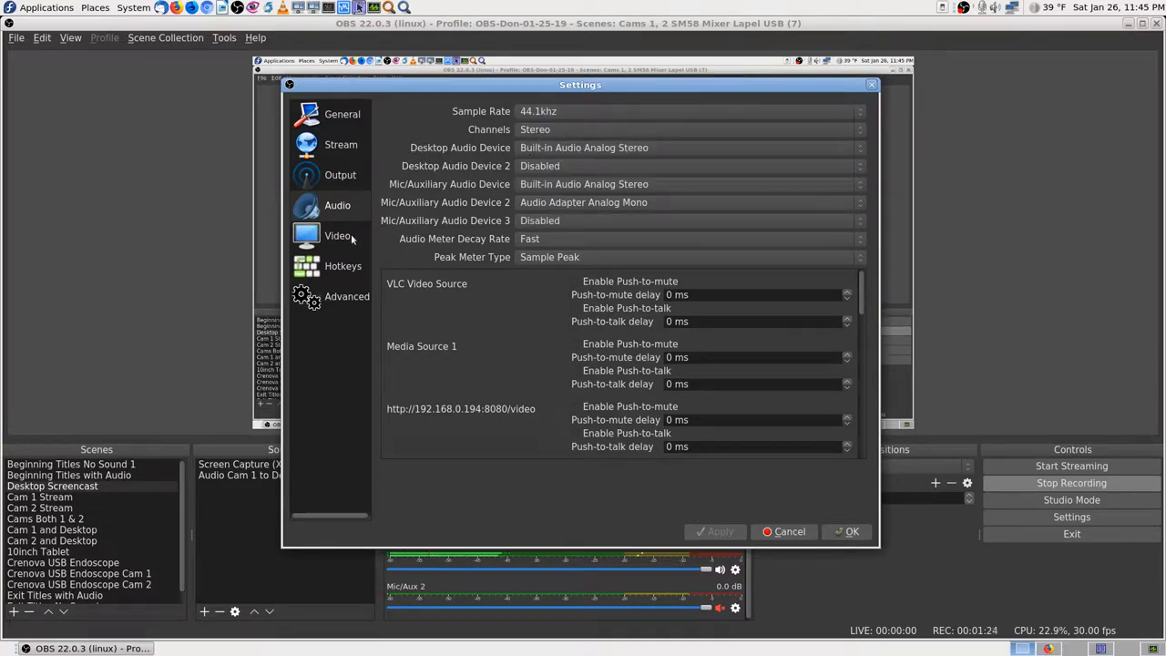
{"action": "left_click", "coordinate": [337, 235]}
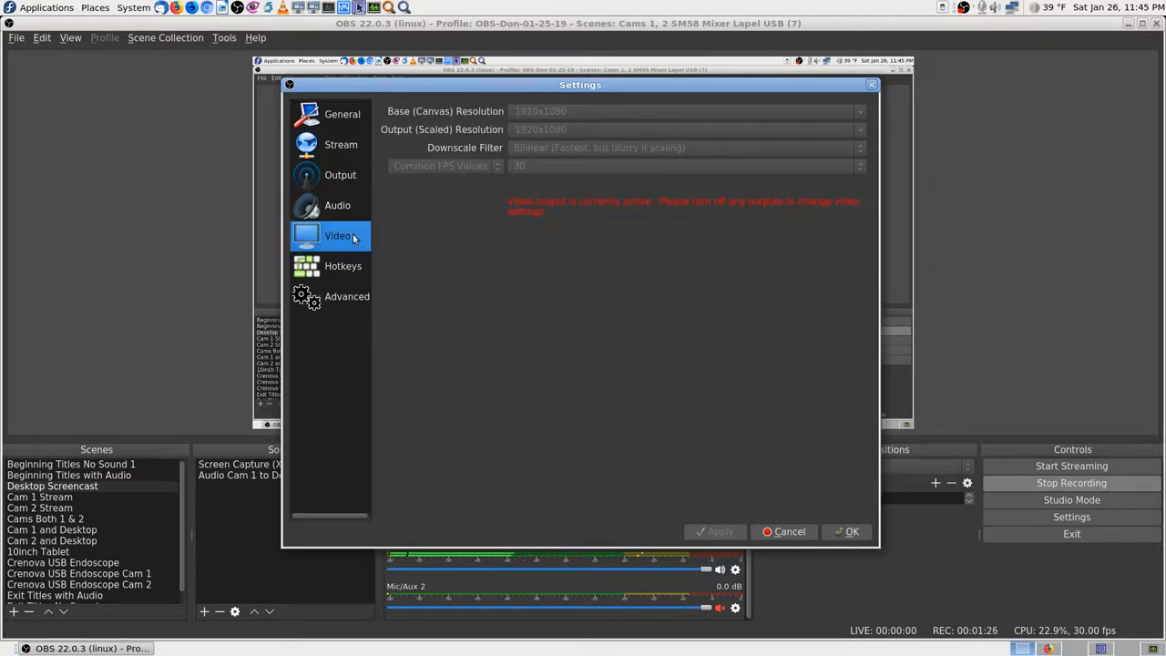
{"action": "mouse_move", "coordinate": [561, 127]}
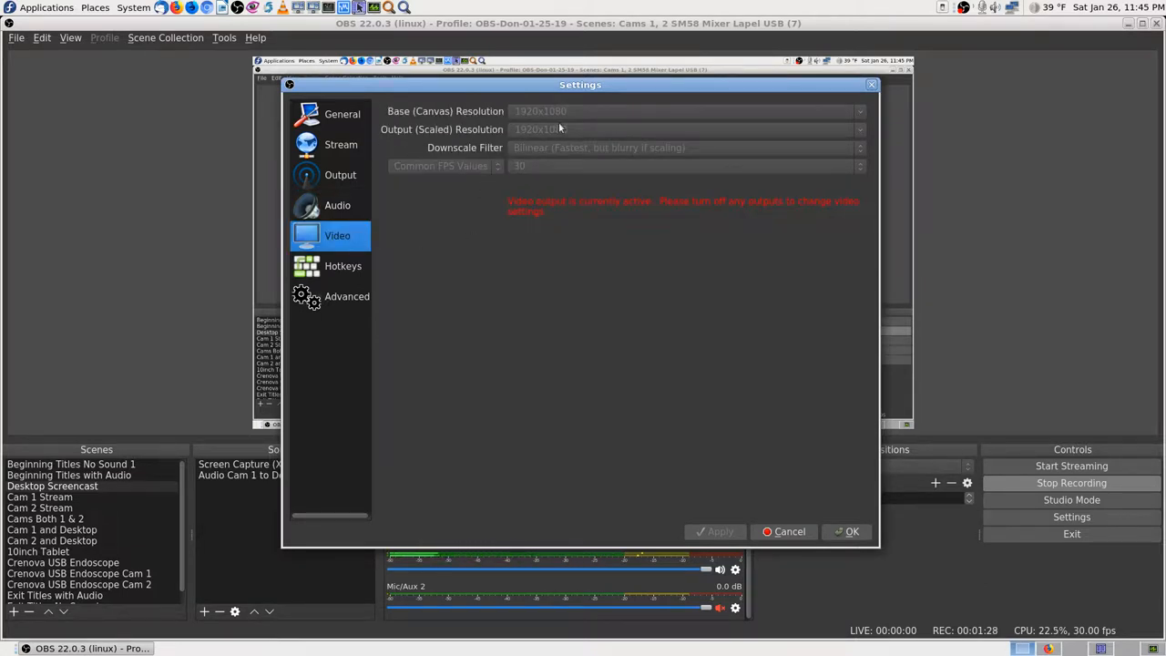
{"action": "mouse_move", "coordinate": [587, 163]}
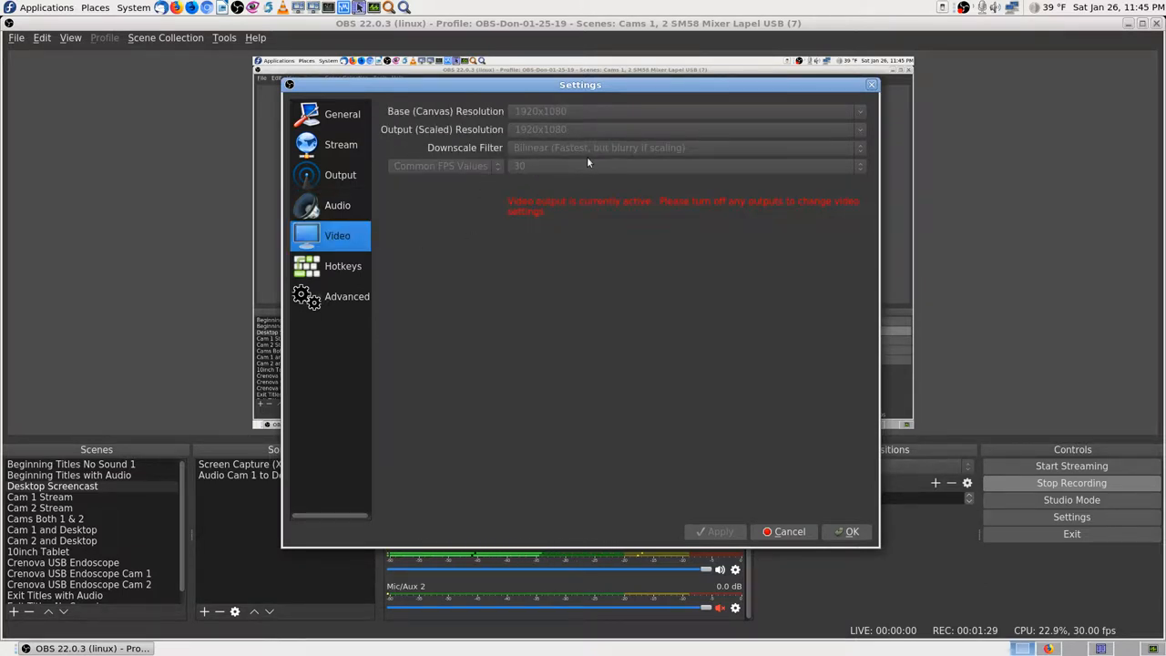
{"action": "mouse_move", "coordinate": [667, 159]}
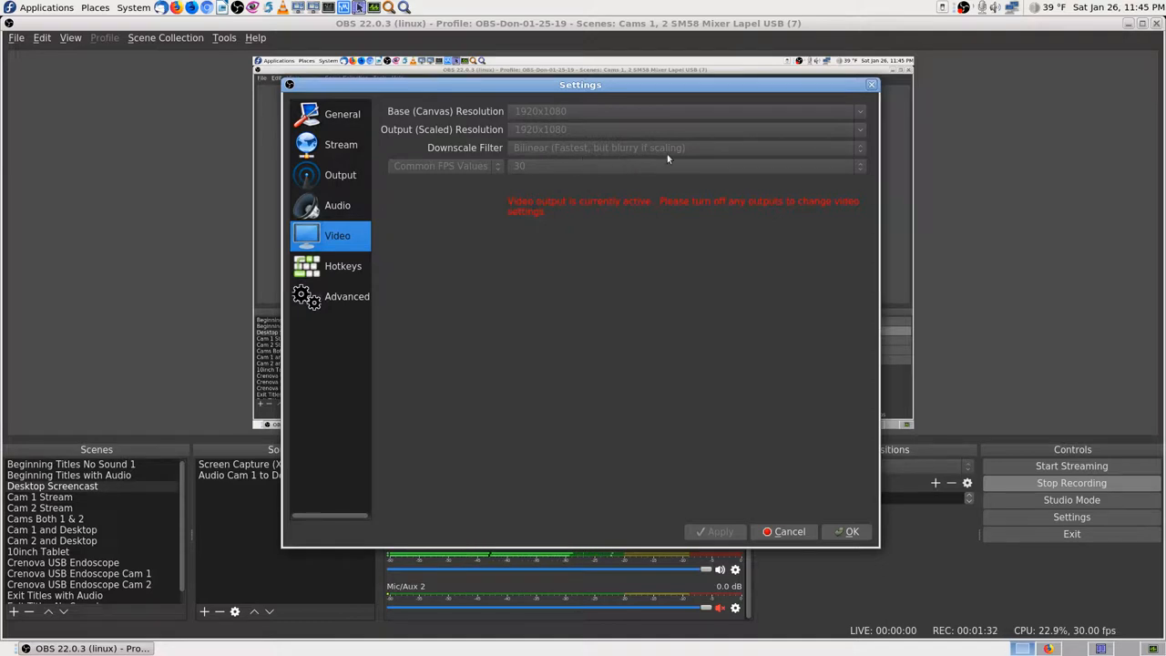
{"action": "mouse_move", "coordinate": [550, 161]}
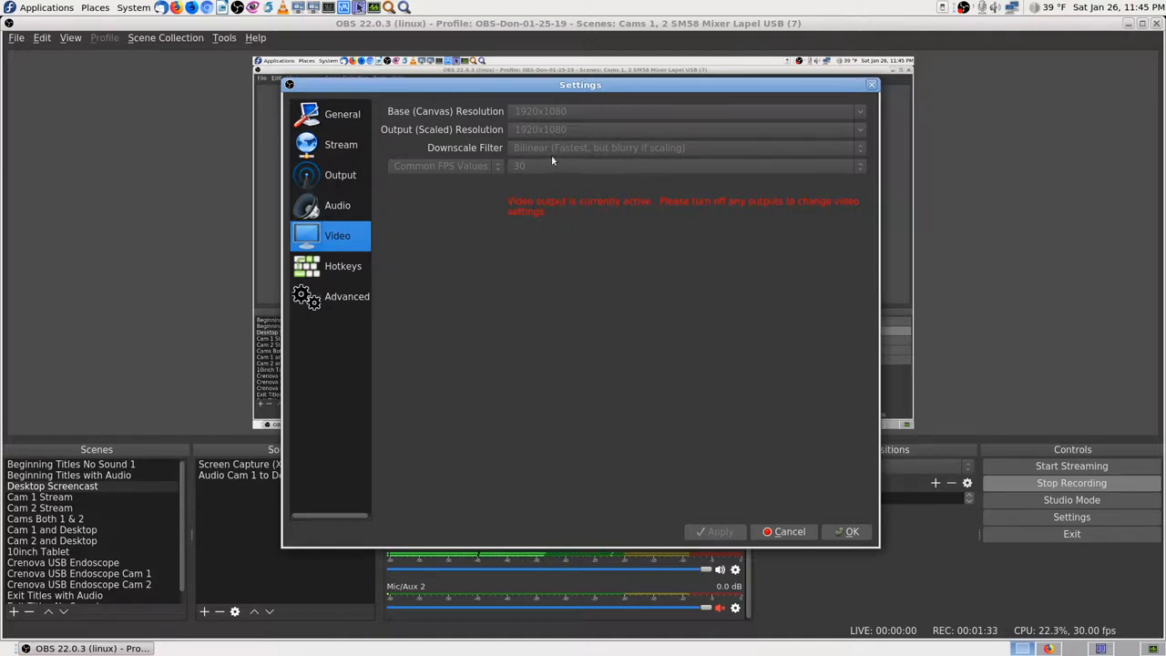
{"action": "mouse_move", "coordinate": [523, 157]}
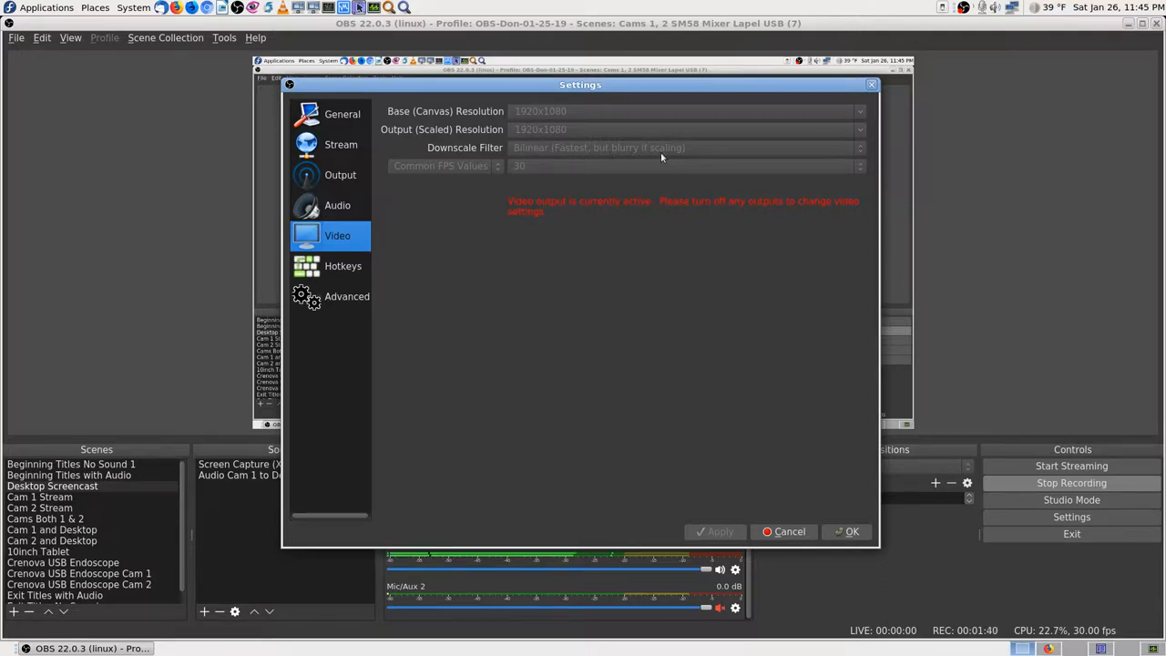
{"action": "mouse_move", "coordinate": [473, 188]}
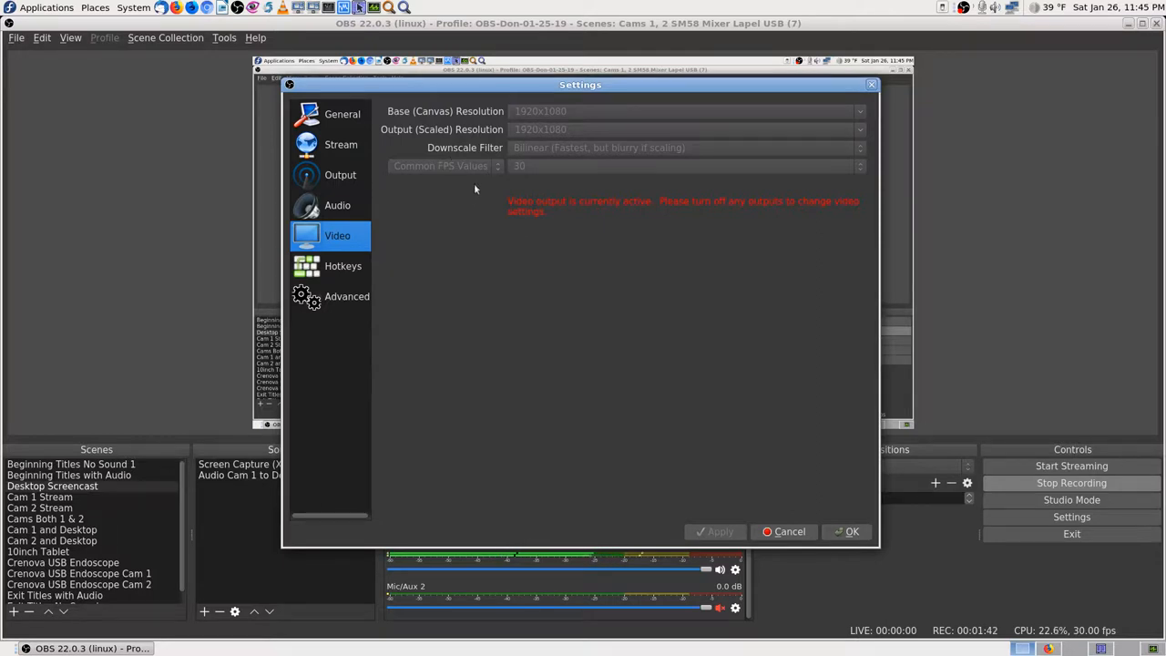
{"action": "mouse_move", "coordinate": [459, 182]}
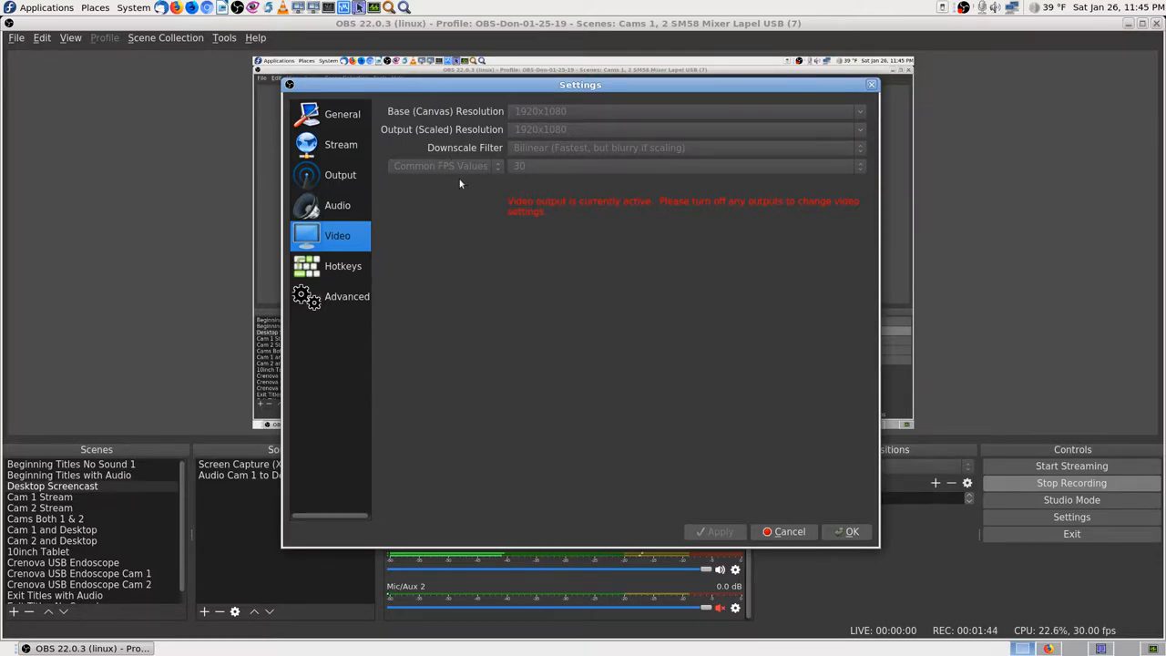
{"action": "mouse_move", "coordinate": [577, 157]}
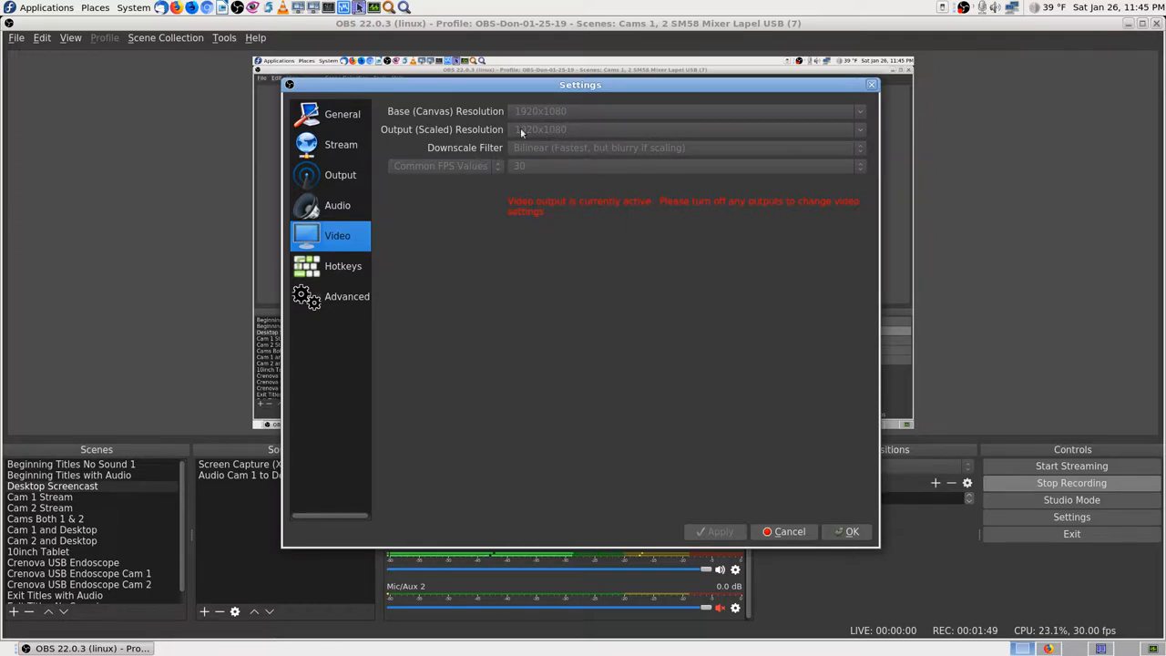
{"action": "mouse_move", "coordinate": [451, 137]}
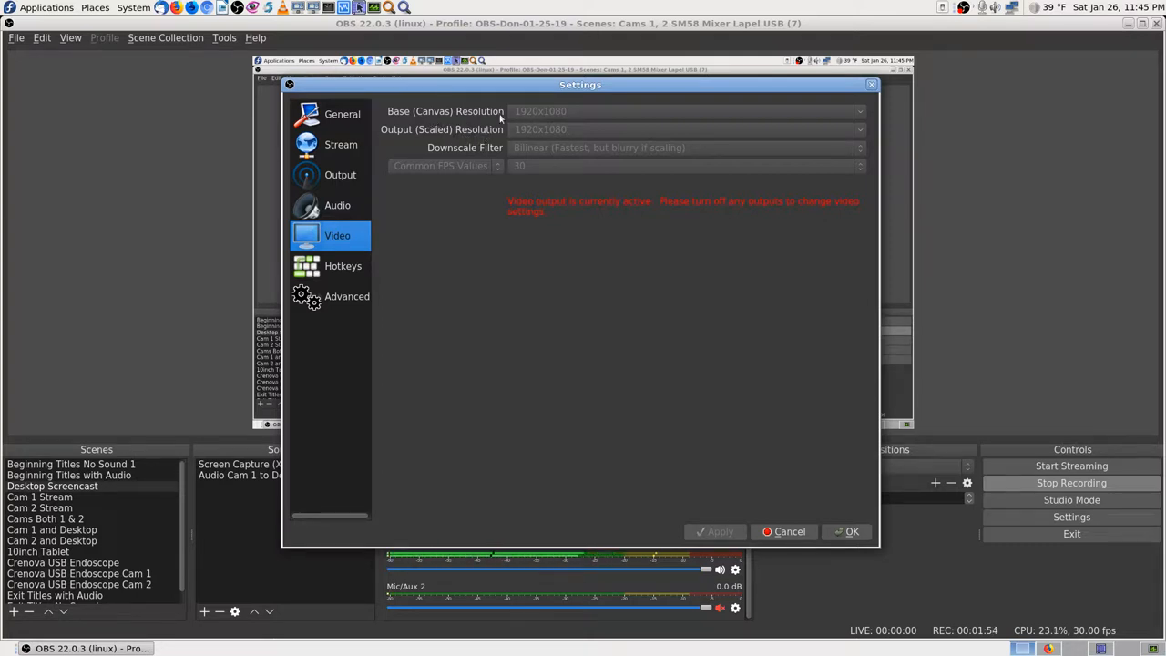
{"action": "mouse_move", "coordinate": [601, 147]}
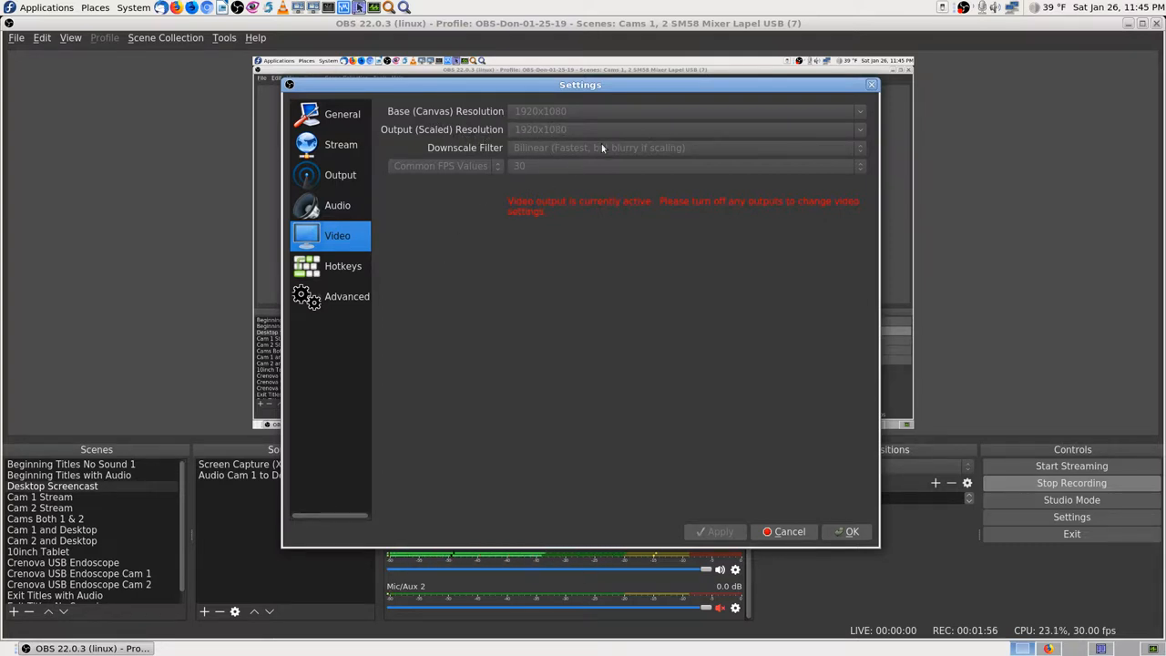
{"action": "mouse_move", "coordinate": [696, 168]}
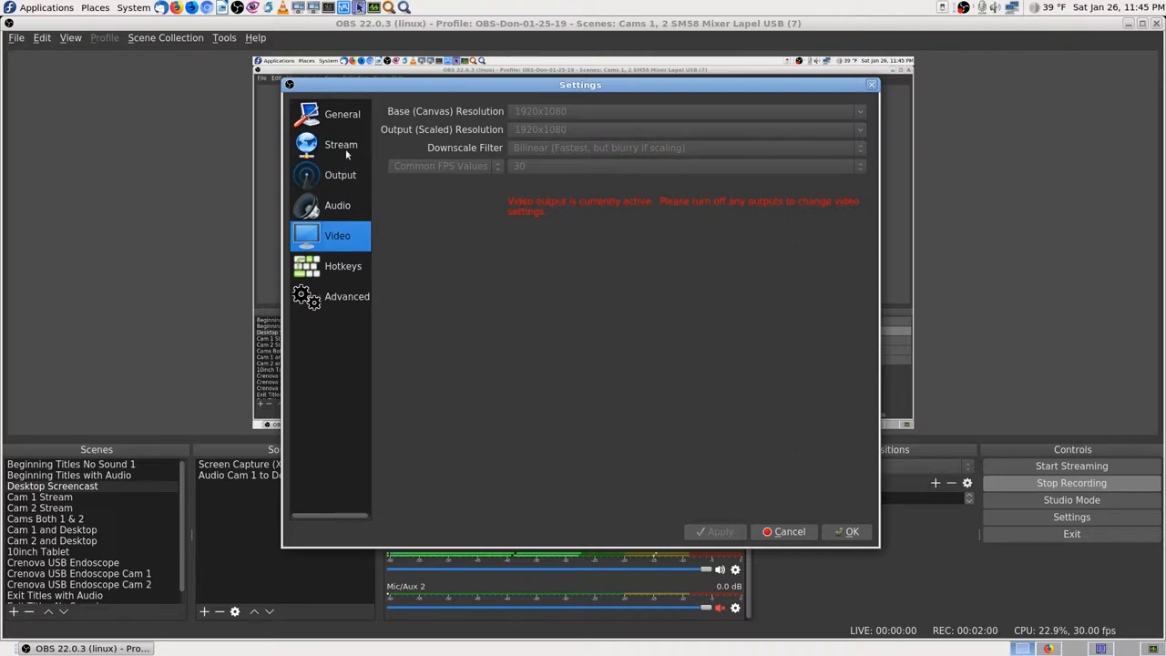
{"action": "left_click", "coordinate": [339, 175]}
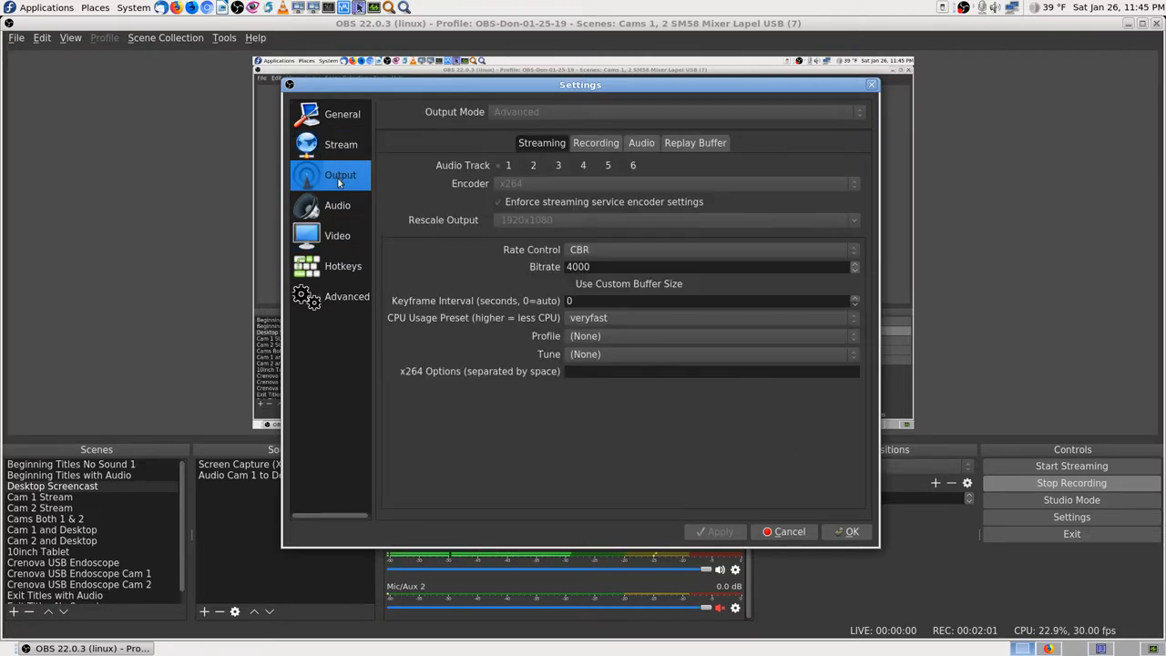
Step: Flip between the Recording and Streaming output tabs, then return to the Video page
{"action": "left_click", "coordinate": [596, 142]}
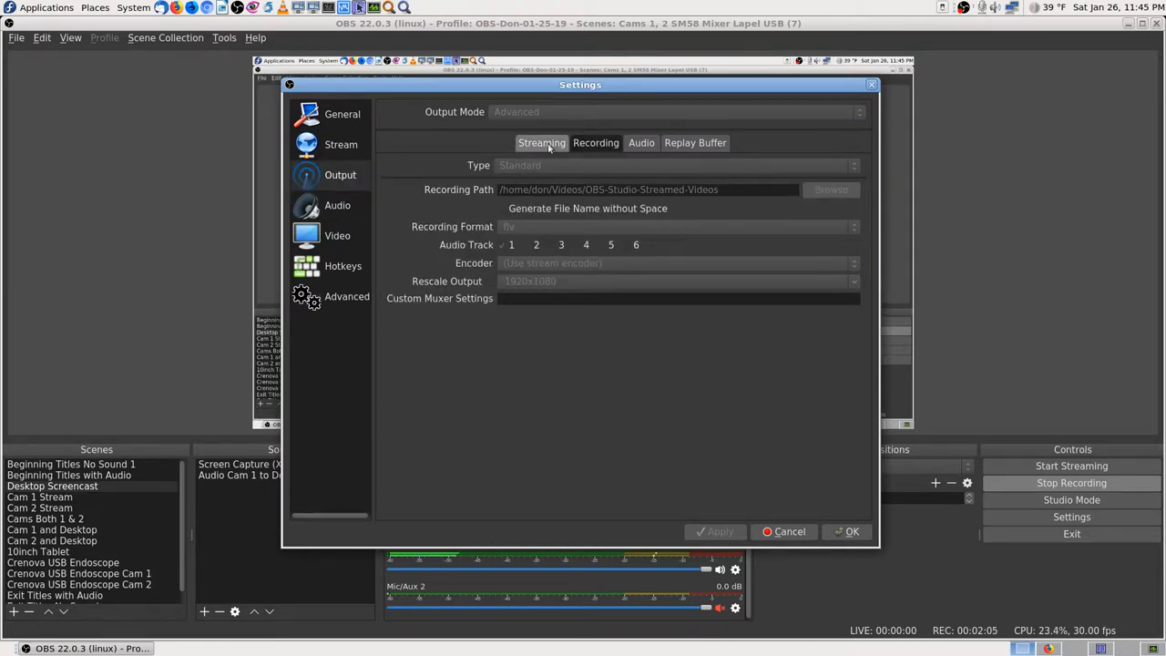
{"action": "left_click", "coordinate": [543, 142]}
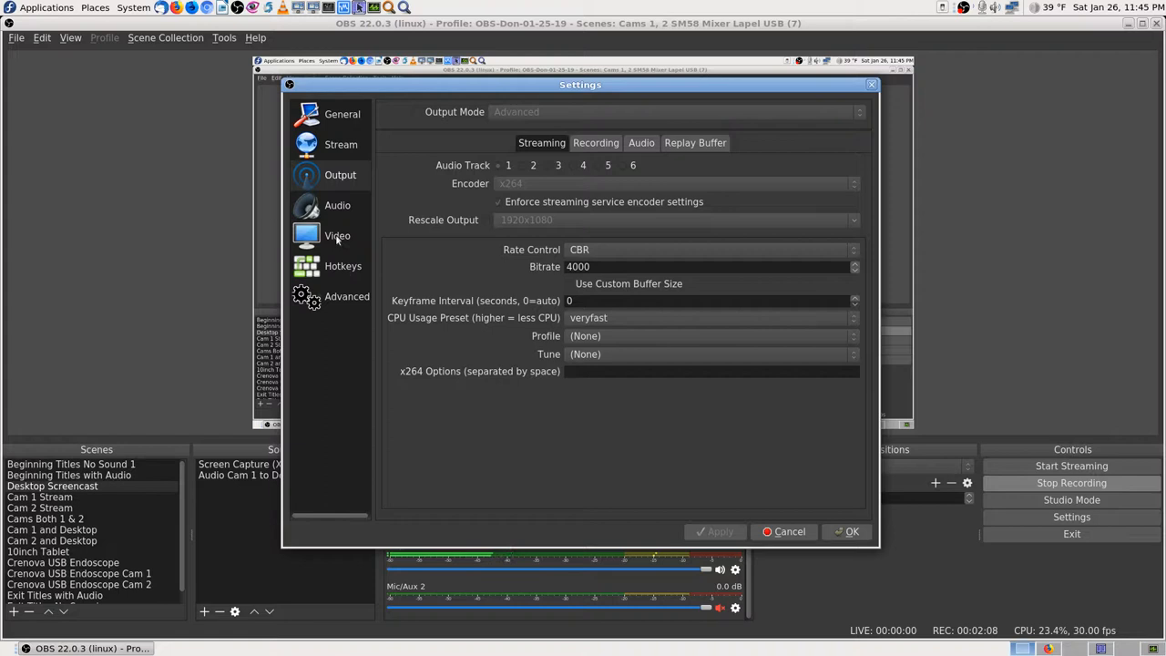
{"action": "left_click", "coordinate": [337, 235]}
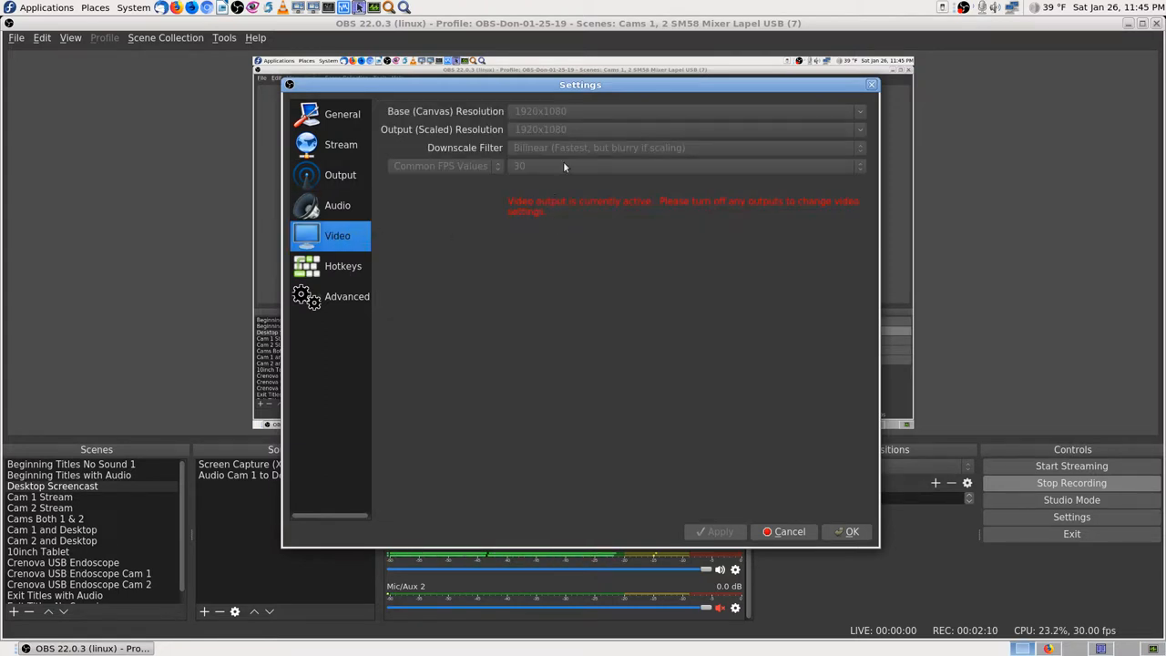
{"action": "mouse_move", "coordinate": [749, 153]}
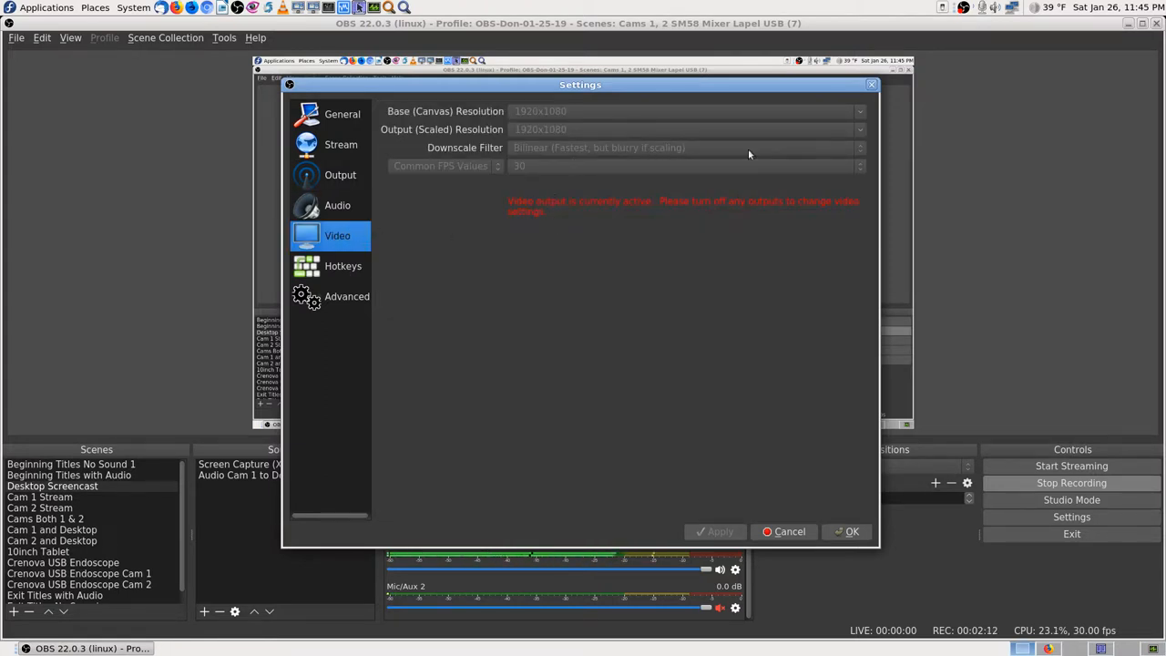
{"action": "mouse_move", "coordinate": [642, 126]}
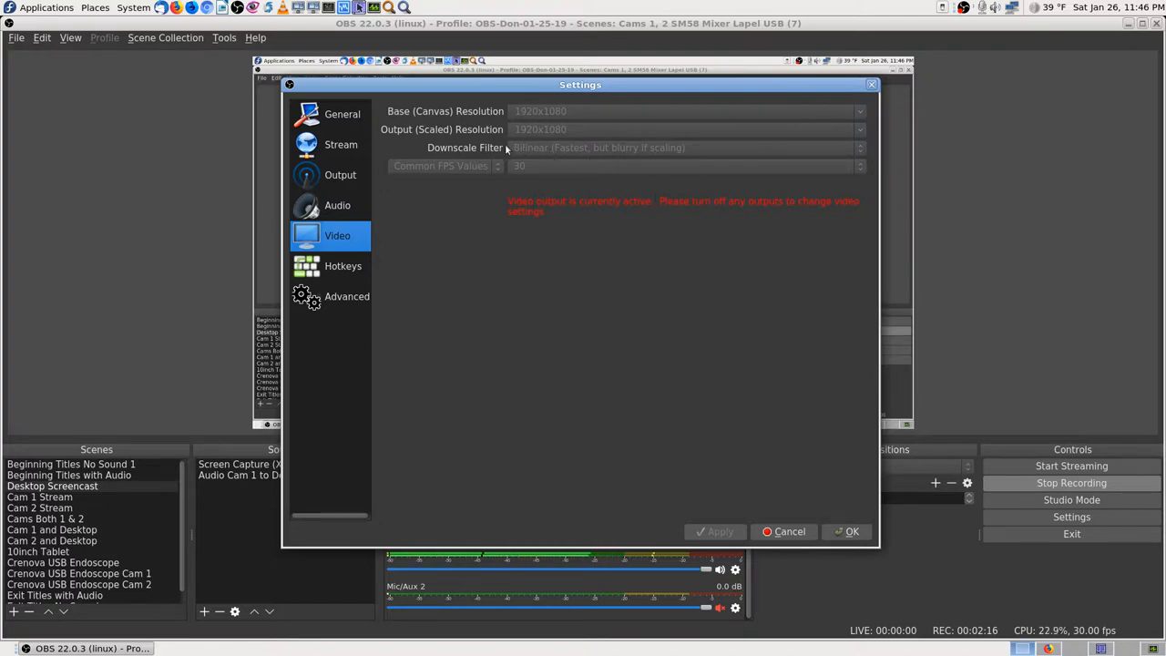
{"action": "mouse_move", "coordinate": [699, 152]}
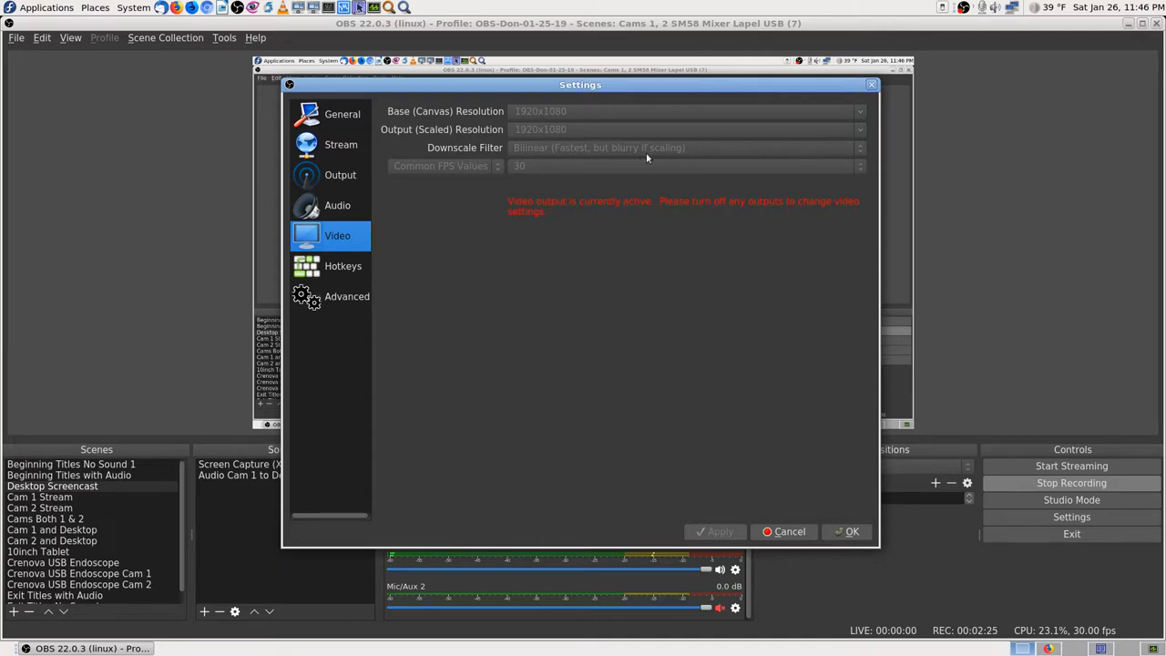
{"action": "mouse_move", "coordinate": [722, 159]}
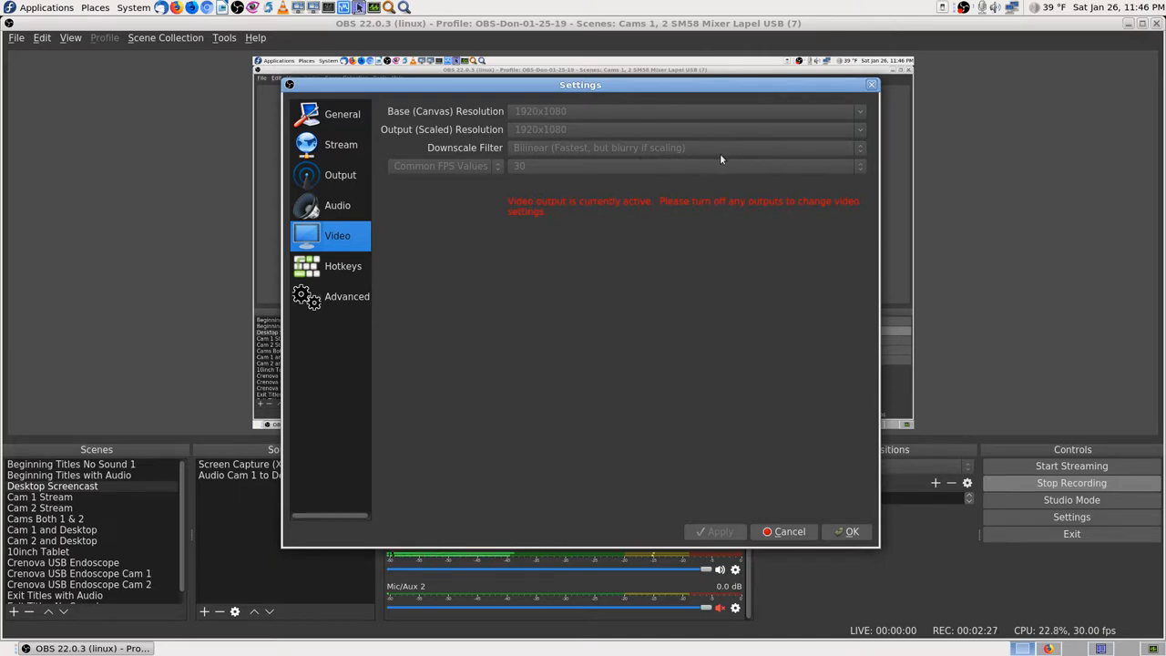
{"action": "mouse_move", "coordinate": [552, 159]}
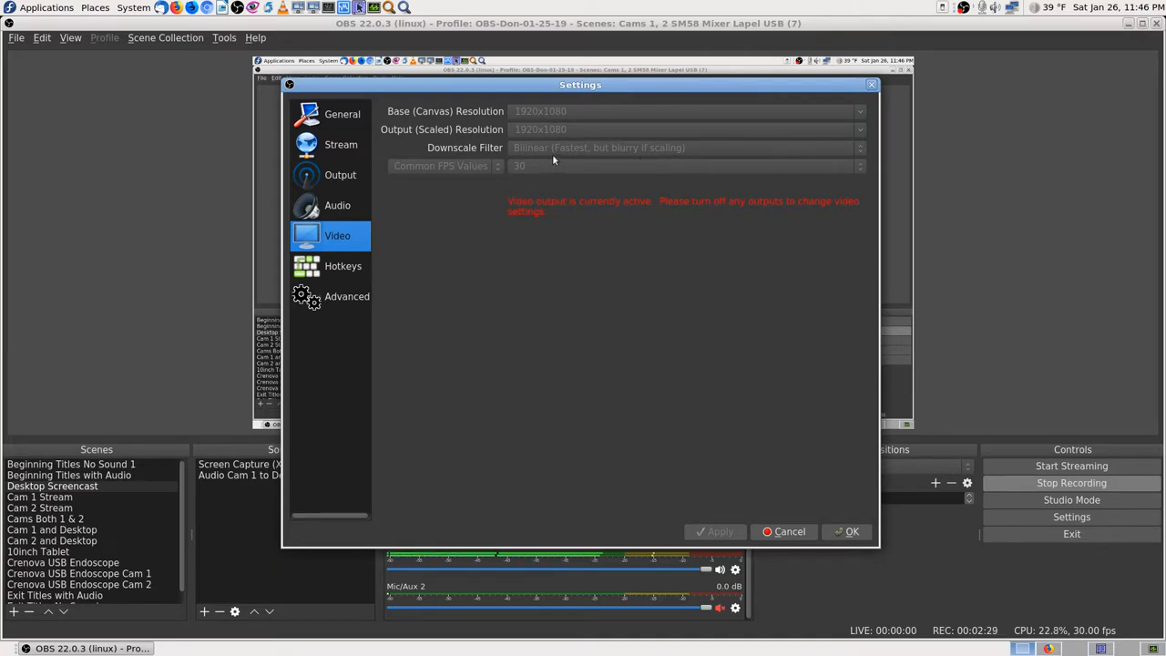
{"action": "mouse_move", "coordinate": [339, 268]}
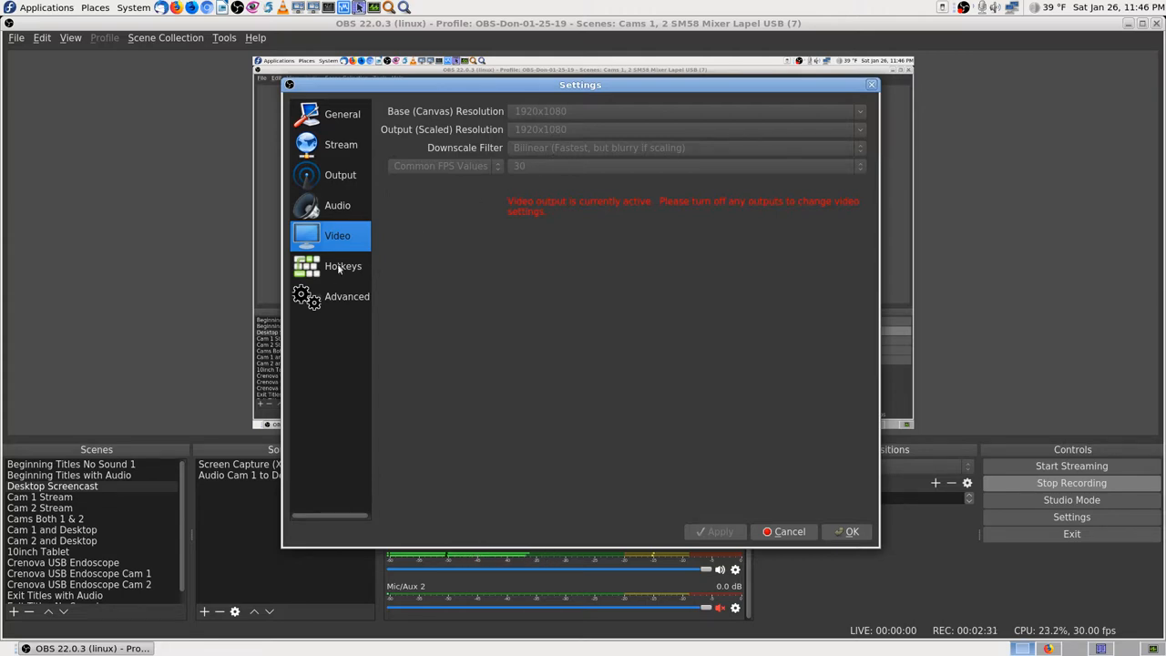
Step: Scroll through the Hotkeys page, viewing the scene-switching and audio mute shortcuts
{"action": "left_click", "coordinate": [343, 266]}
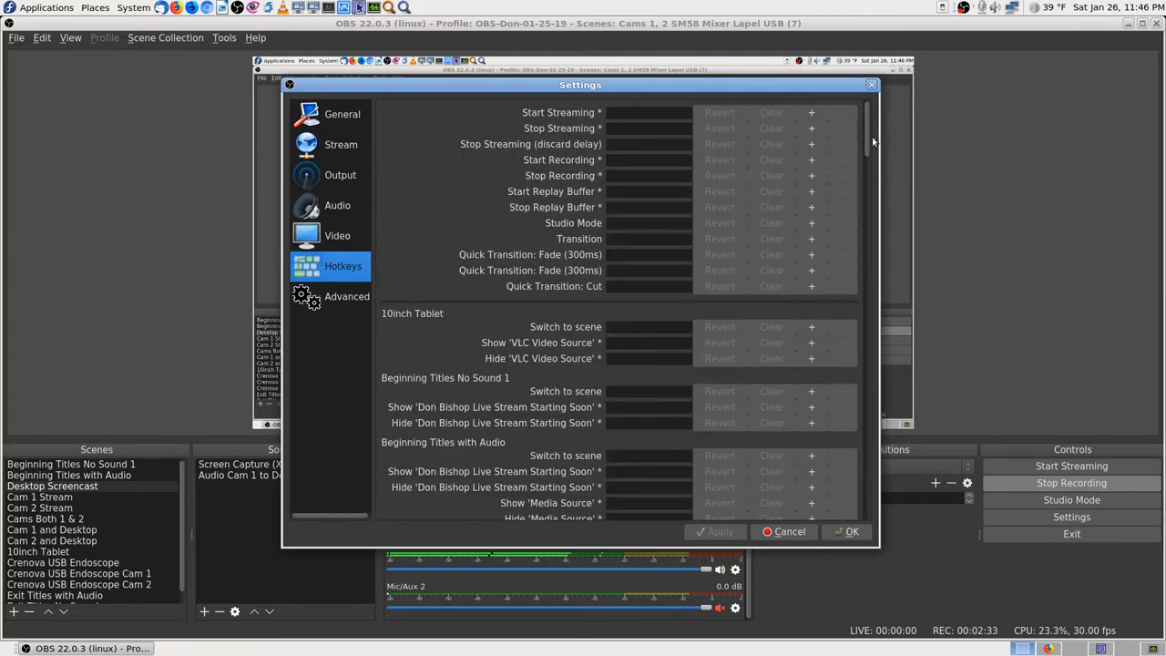
{"action": "scroll", "scroll_direction": "down", "scroll_amount": 3}
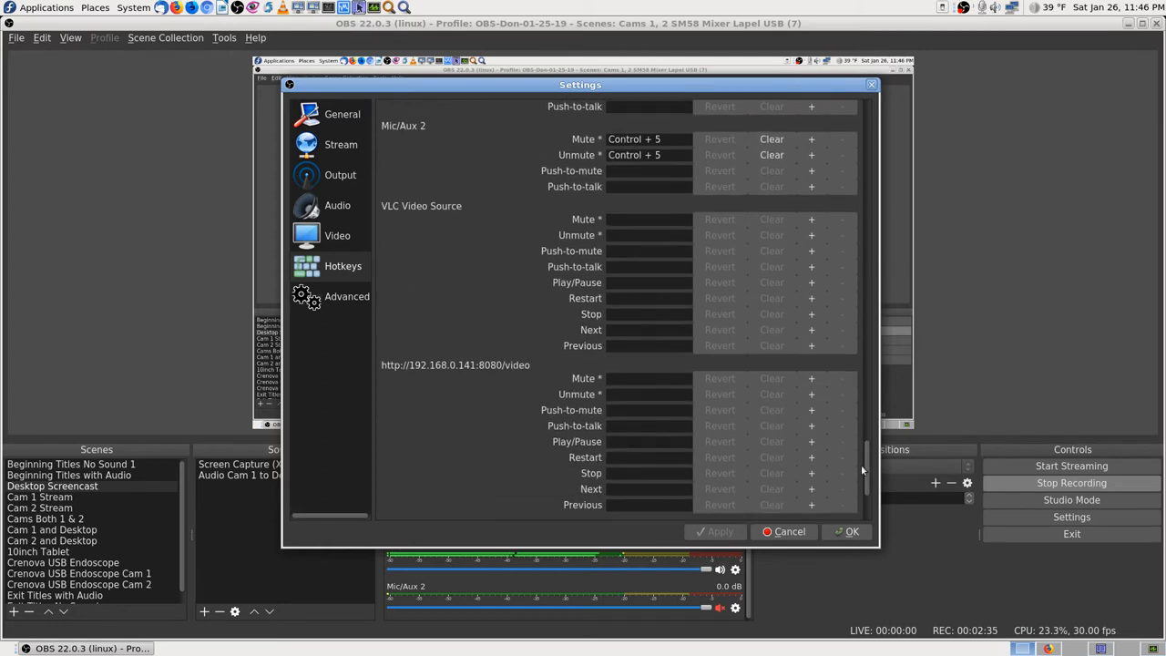
{"action": "scroll", "scroll_direction": "up", "scroll_amount": 3}
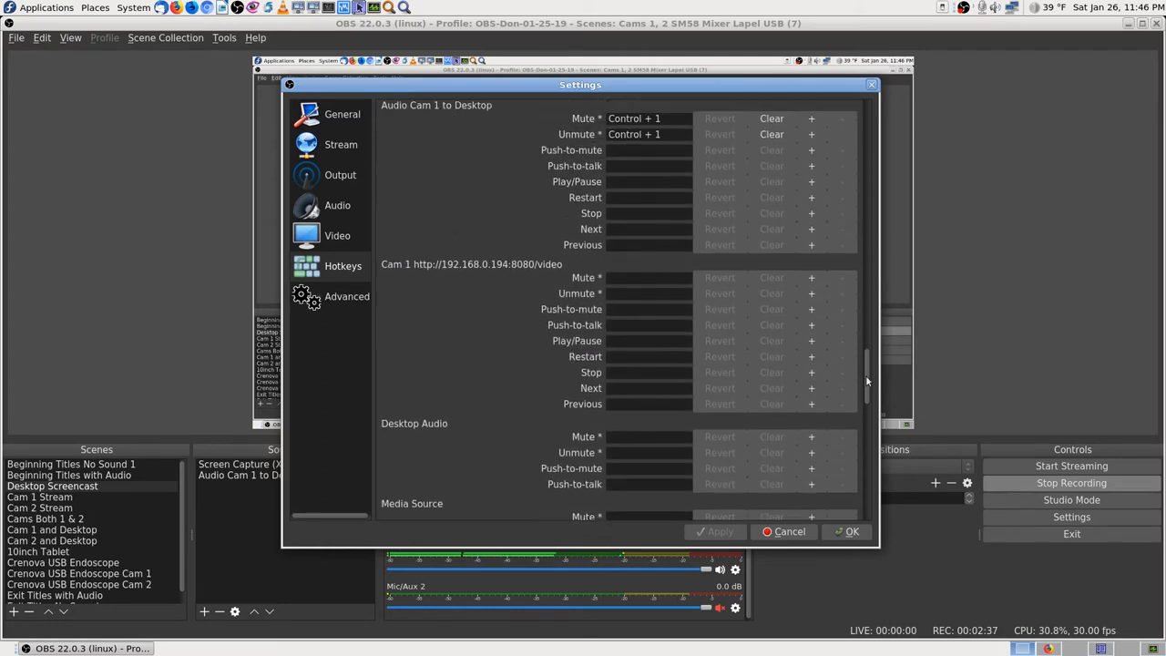
{"action": "scroll", "scroll_direction": "up", "scroll_amount": 3}
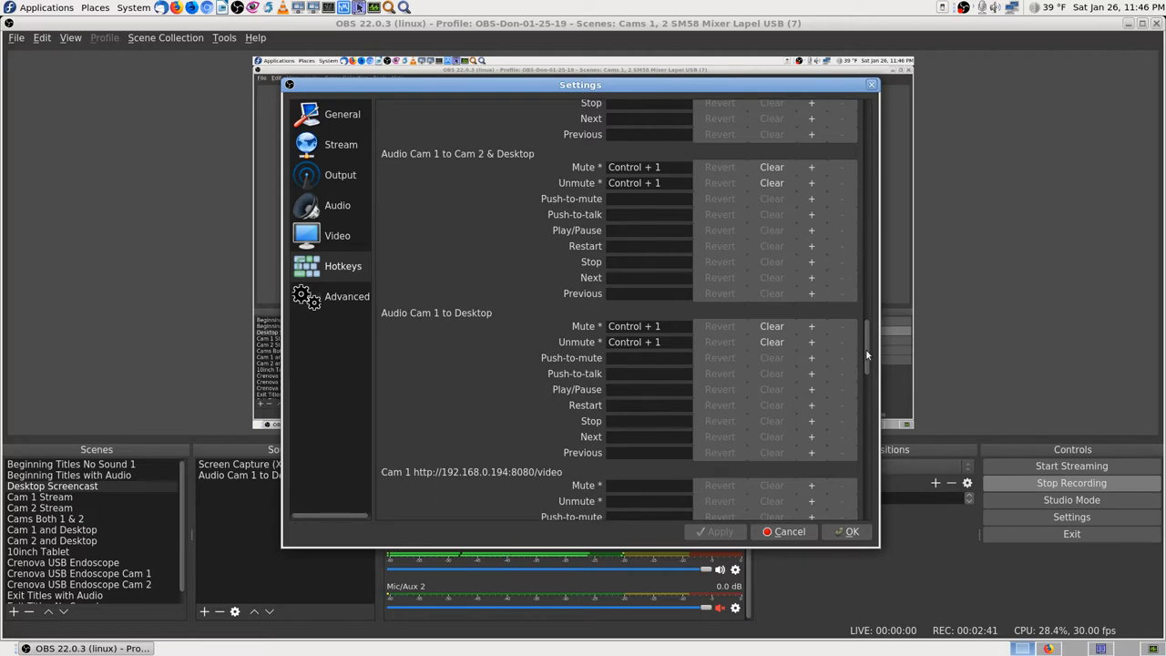
{"action": "scroll", "scroll_direction": "up", "scroll_amount": 3}
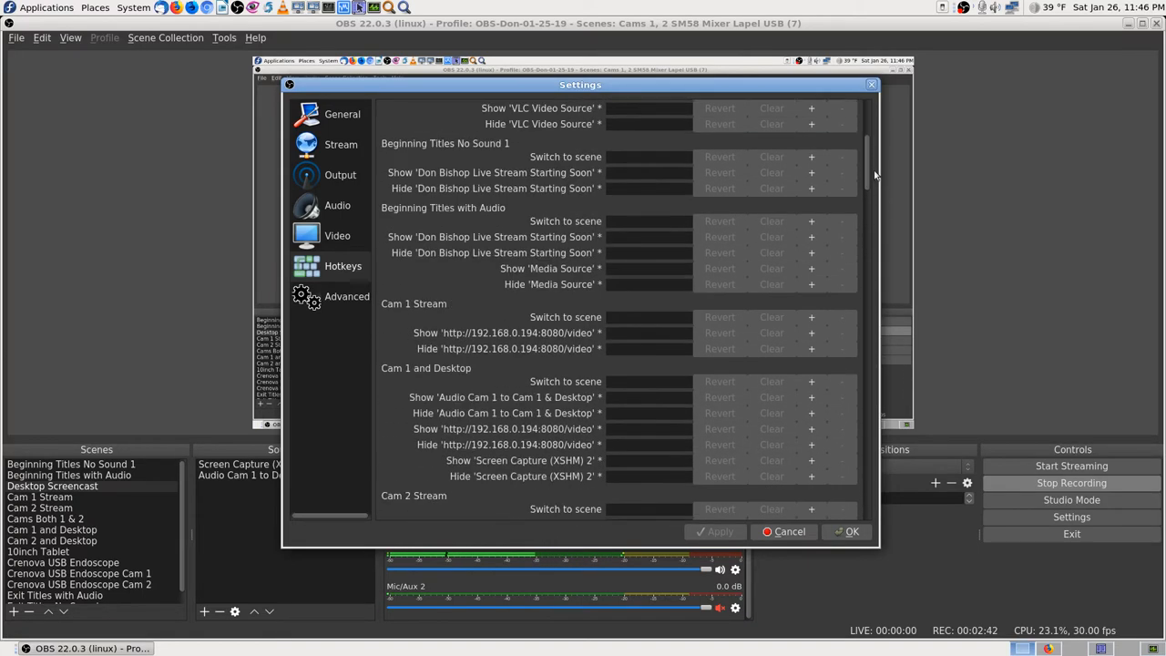
Step: Show the Advanced page with filename format, 20 s stream delay and auto-reconnect
{"action": "left_click", "coordinate": [346, 296]}
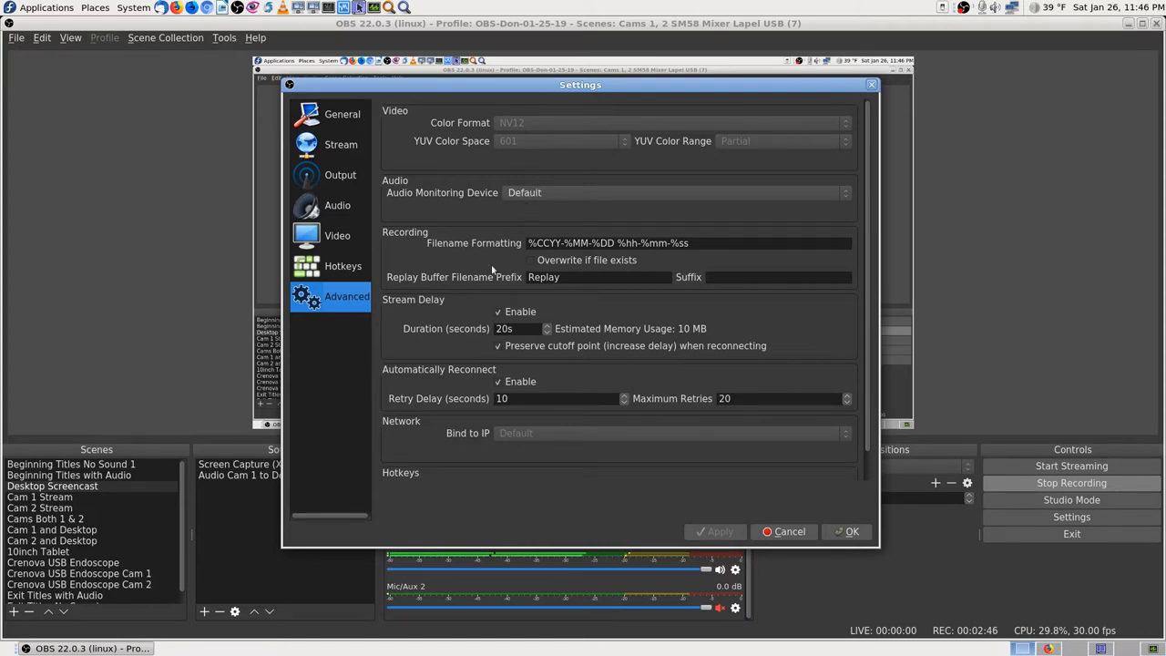
{"action": "mouse_move", "coordinate": [423, 313]}
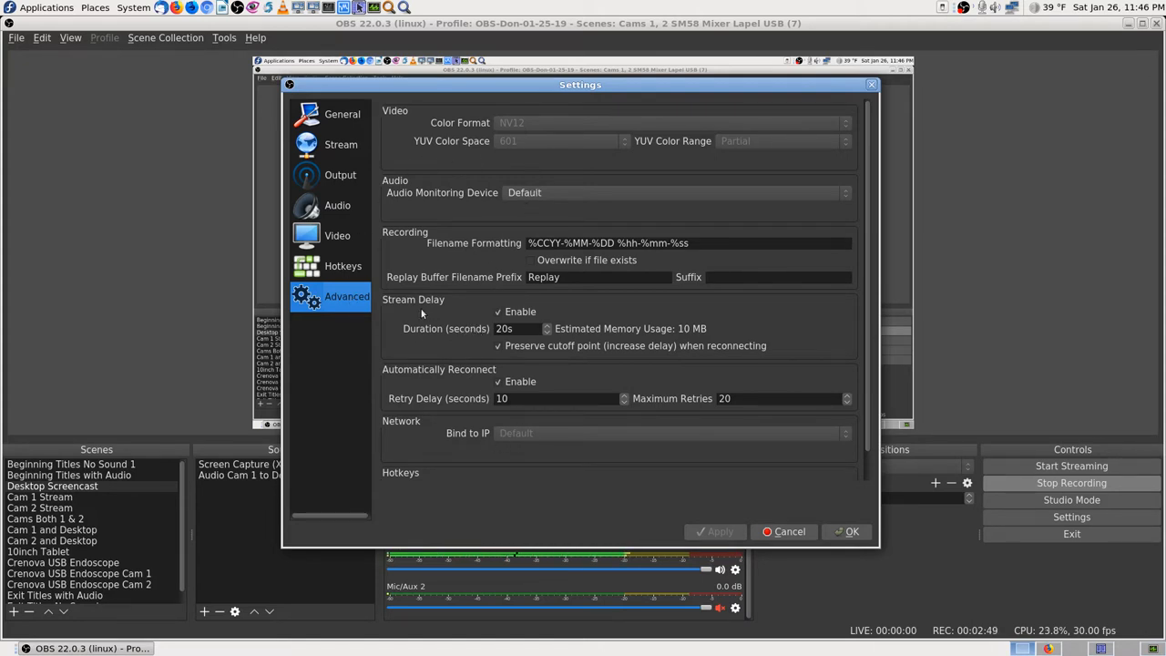
{"action": "mouse_move", "coordinate": [434, 364]}
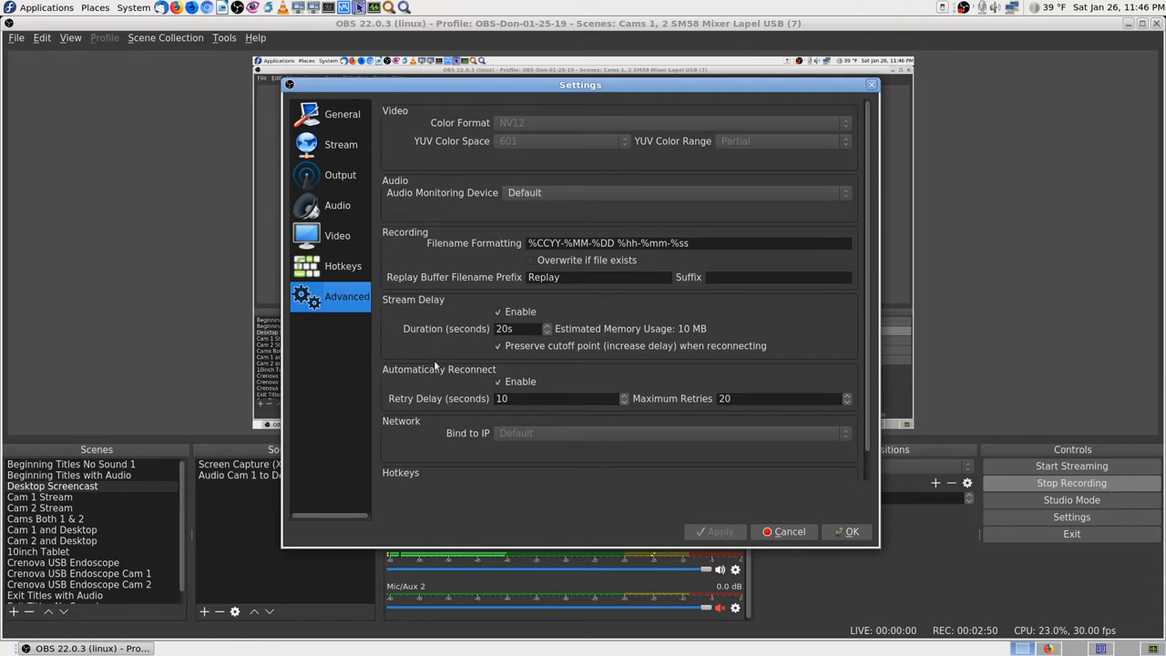
{"action": "mouse_move", "coordinate": [546, 470]}
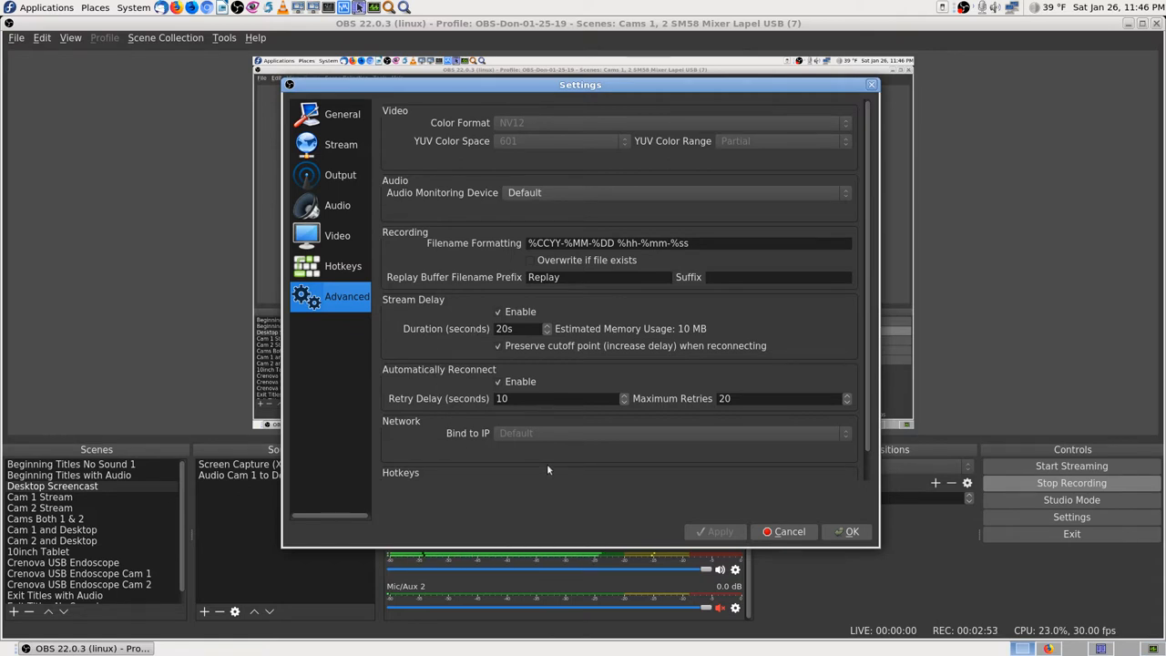
{"action": "mouse_move", "coordinate": [599, 344]}
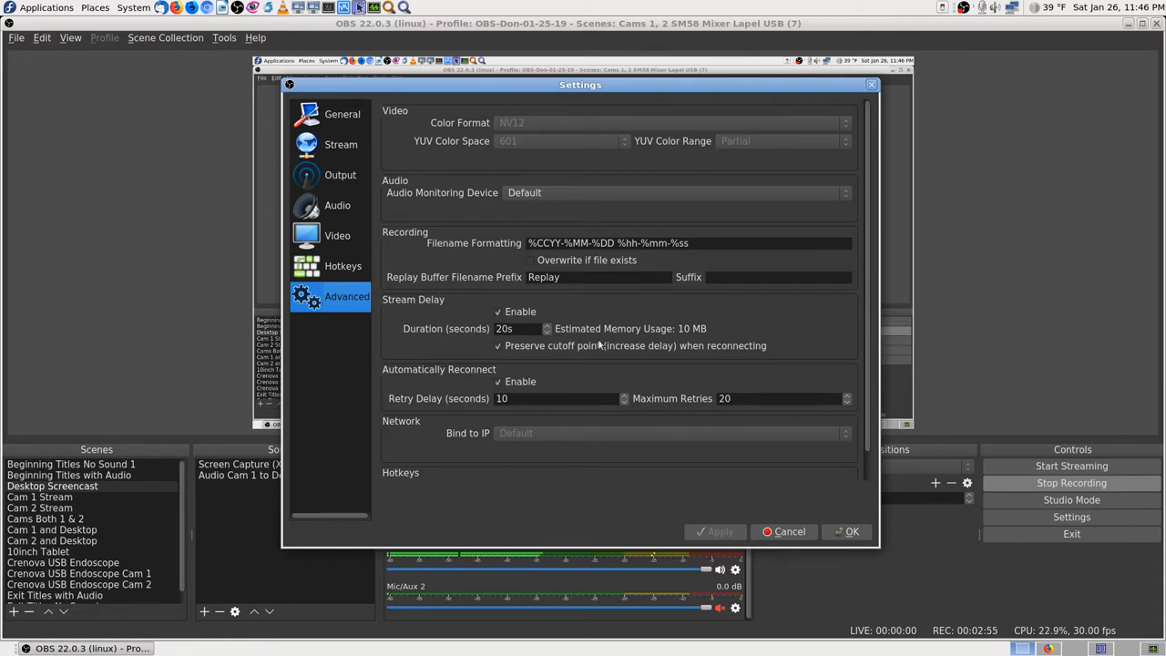
{"action": "mouse_move", "coordinate": [336, 171]}
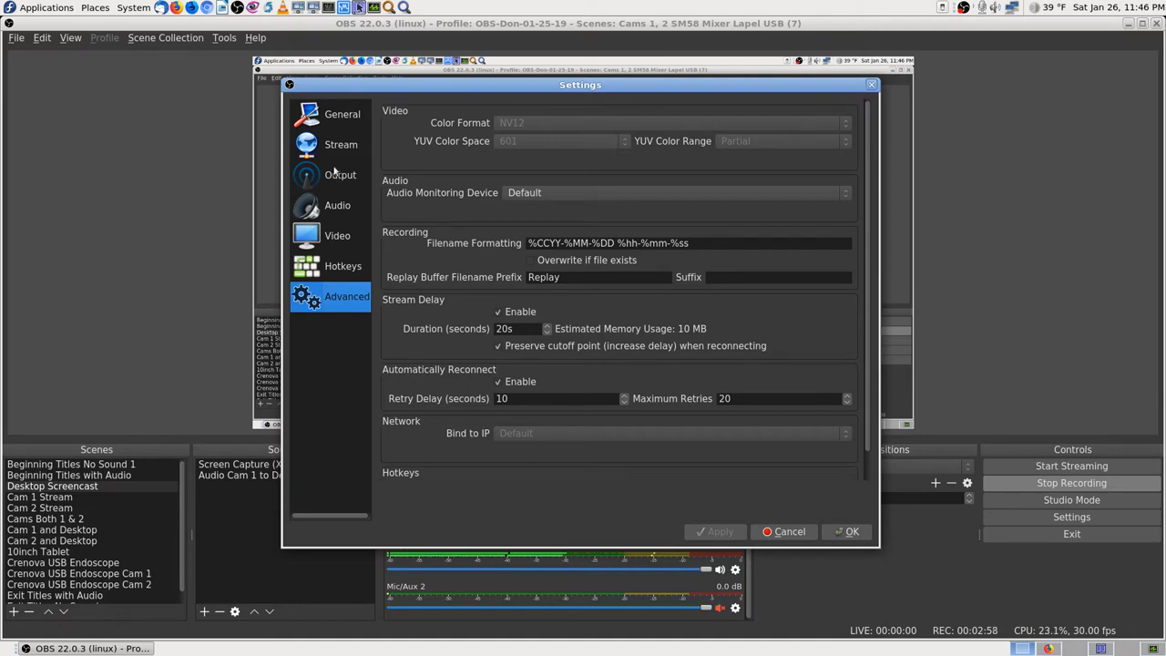
{"action": "mouse_move", "coordinate": [328, 204]}
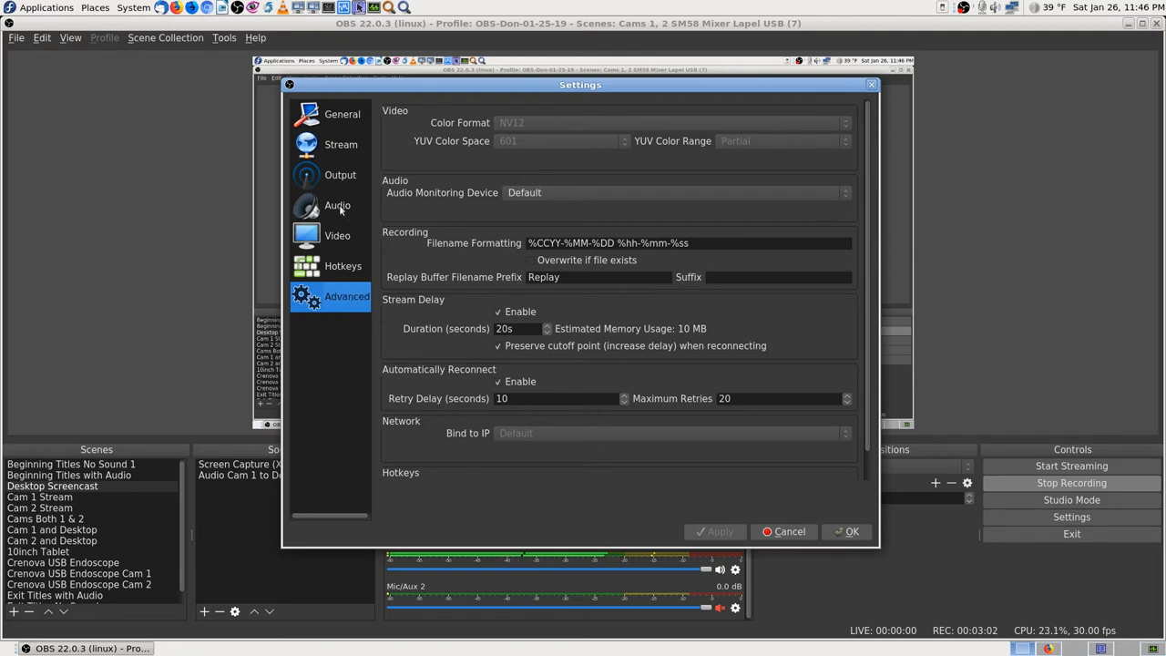
Step: Glance at the Audio and Video pages again, then confirm with OK to close Settings
{"action": "left_click", "coordinate": [337, 204]}
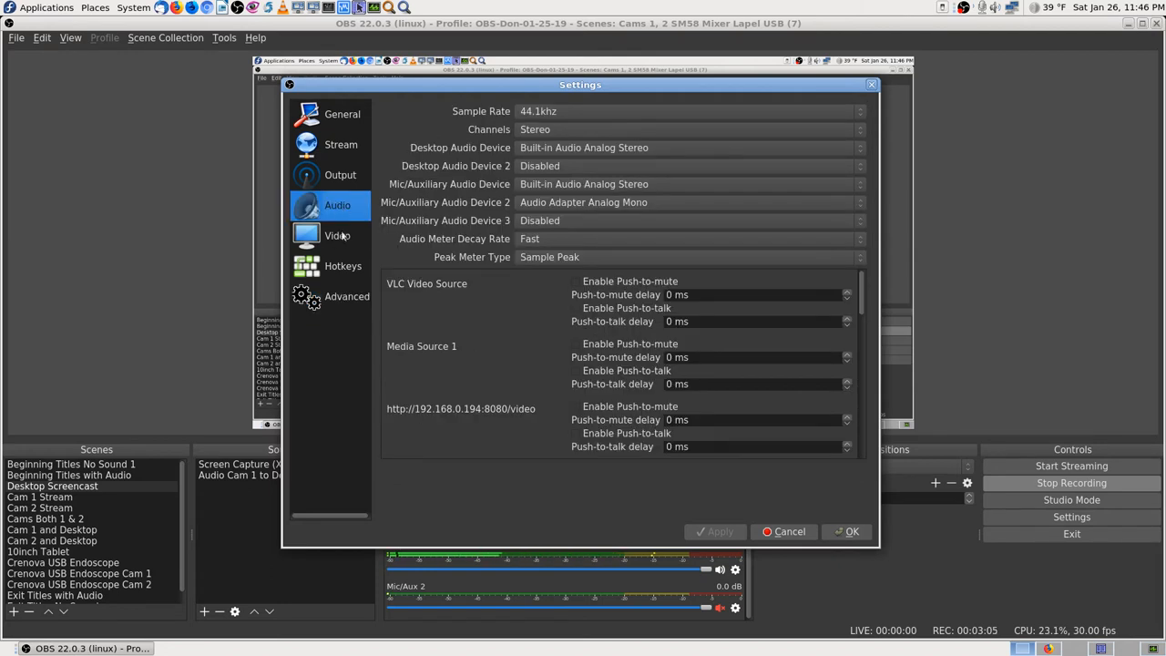
{"action": "left_click", "coordinate": [337, 235]}
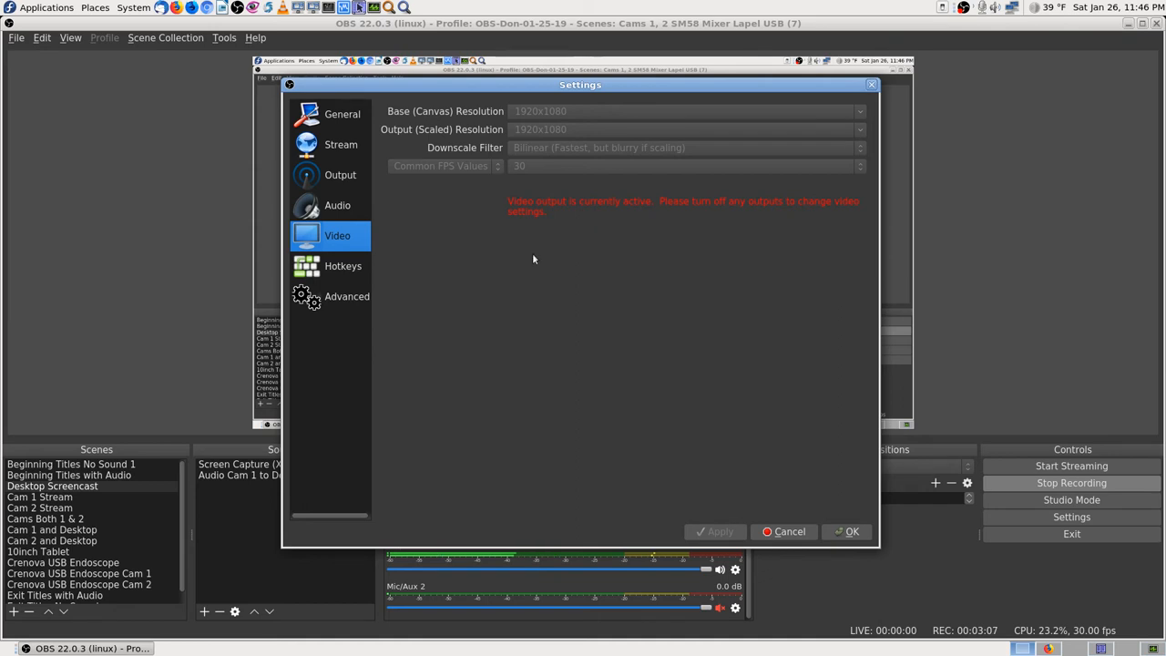
{"action": "mouse_move", "coordinate": [448, 303]}
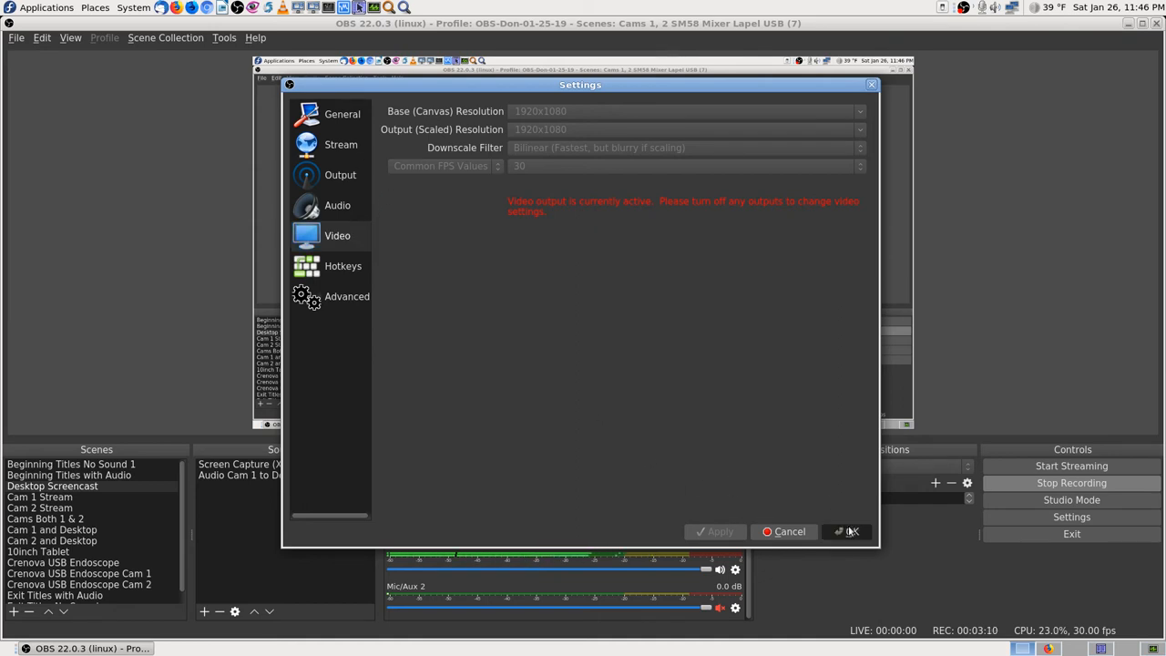
{"action": "left_click", "coordinate": [847, 532]}
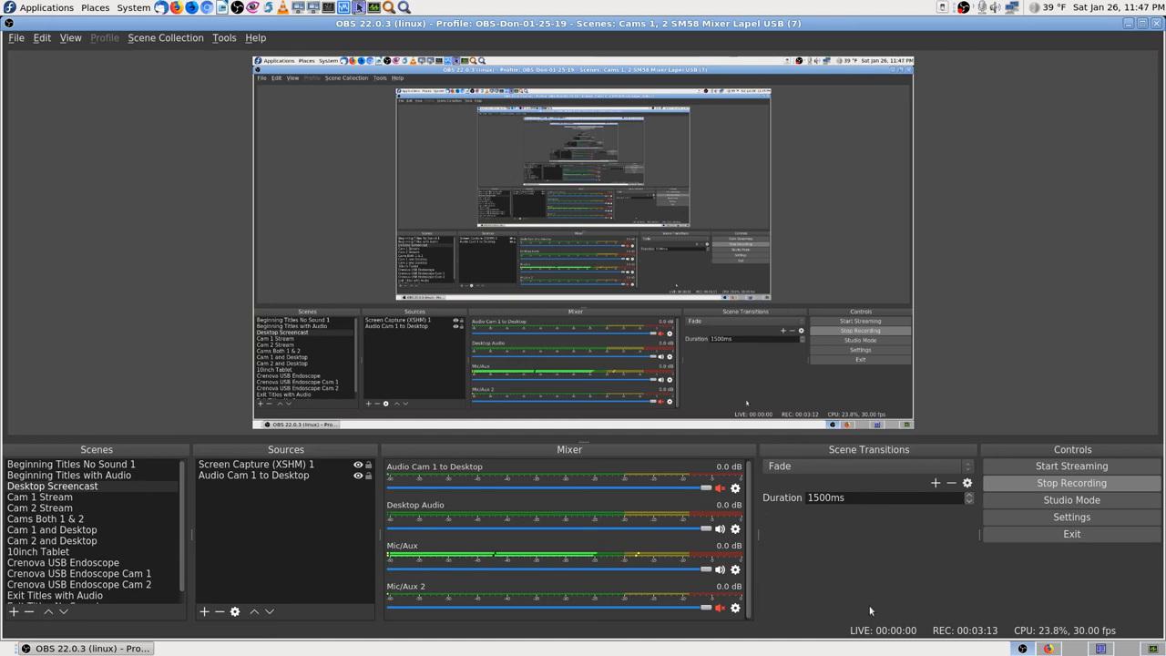